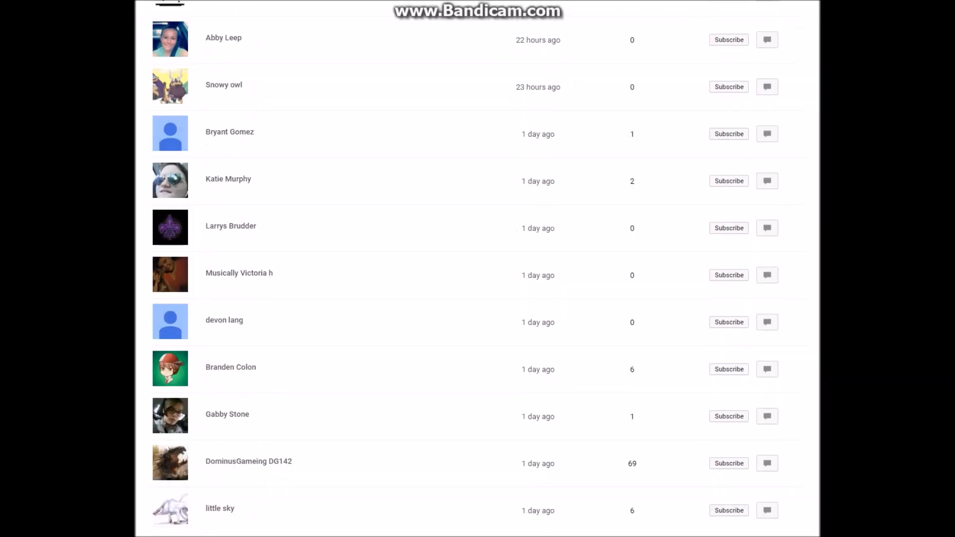
# Scroll through the three-days-ago subscribers to the bottom and load the next batch
pyautogui.scroll(-3)
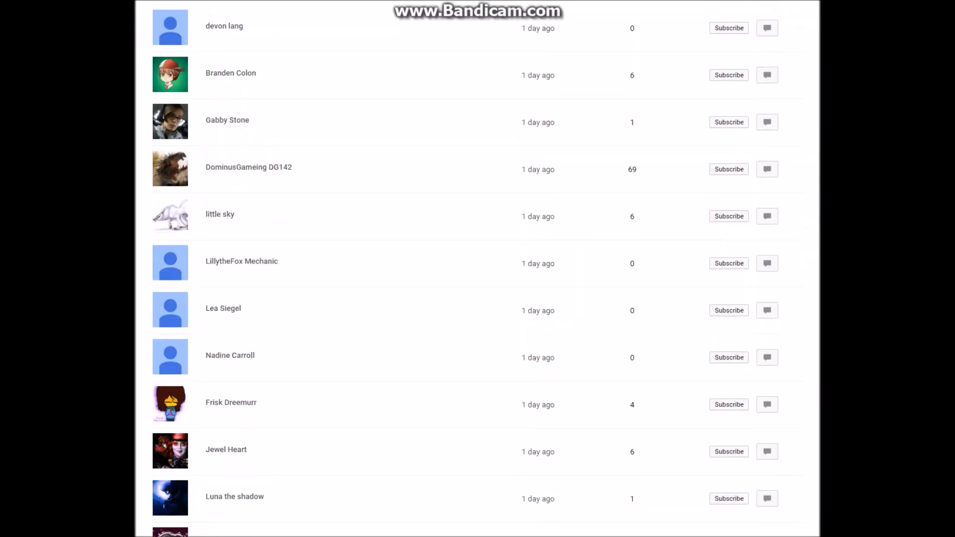
pyautogui.scroll(-3)
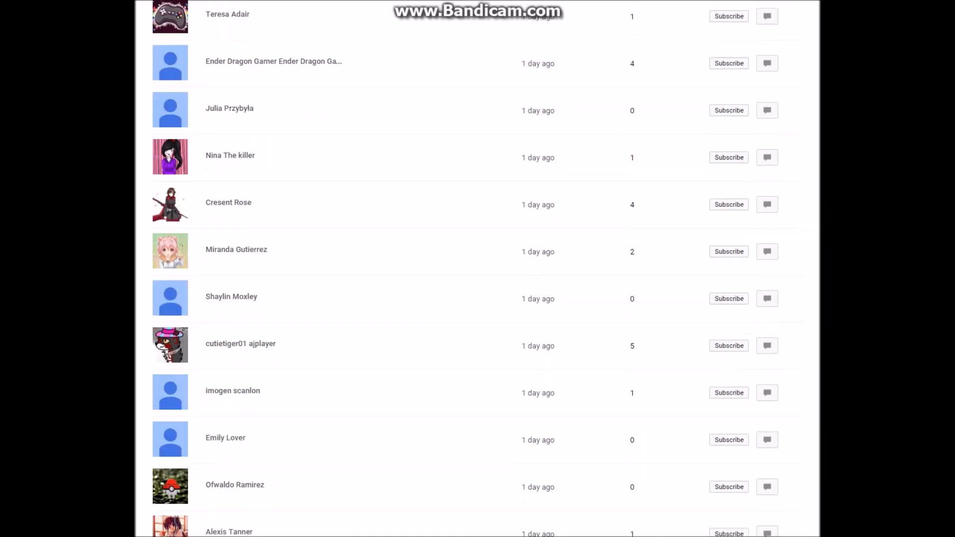
pyautogui.scroll(-3)
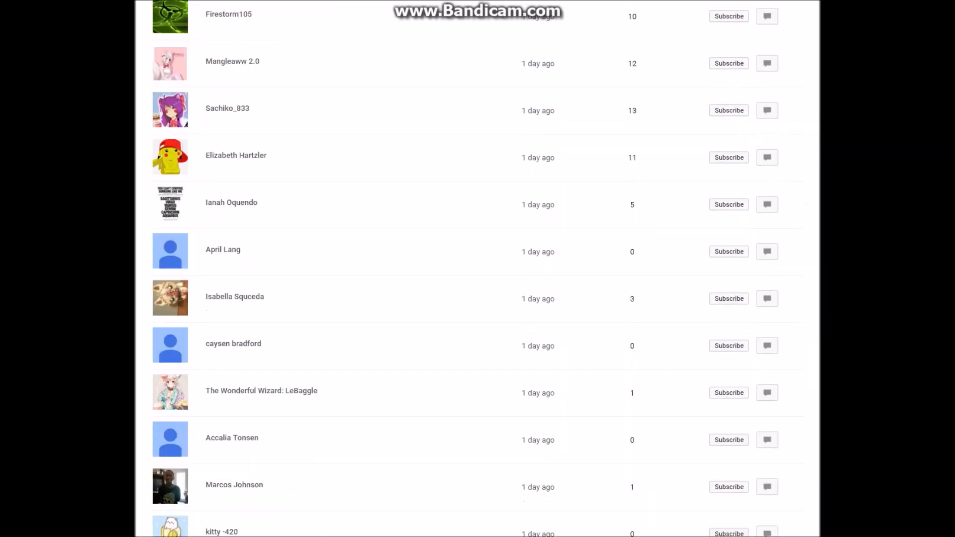
pyautogui.scroll(-3)
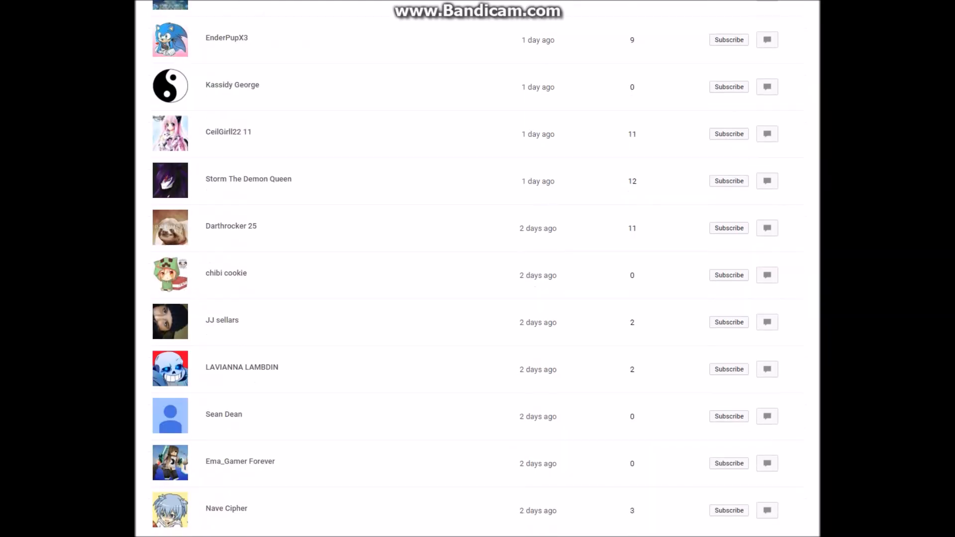
pyautogui.scroll(-3)
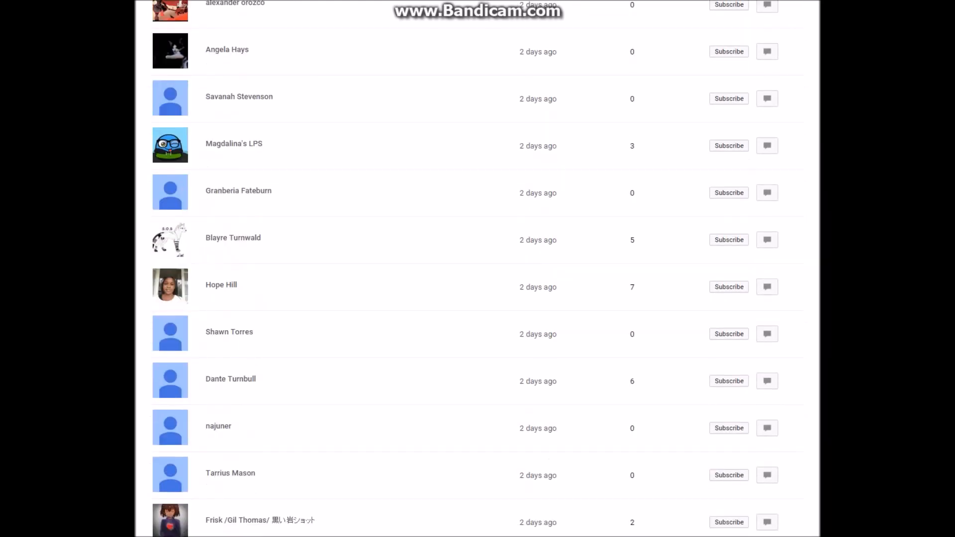
pyautogui.scroll(-3)
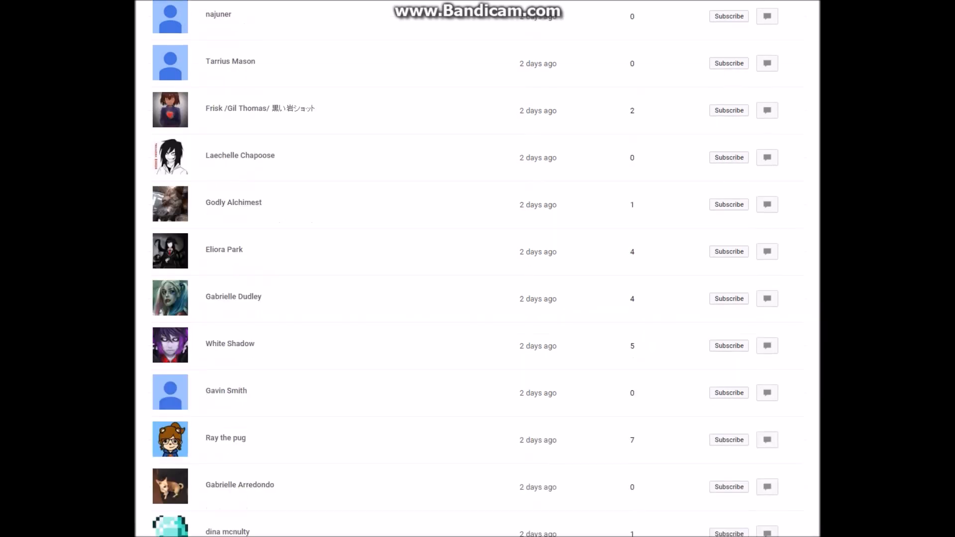
pyautogui.scroll(-3)
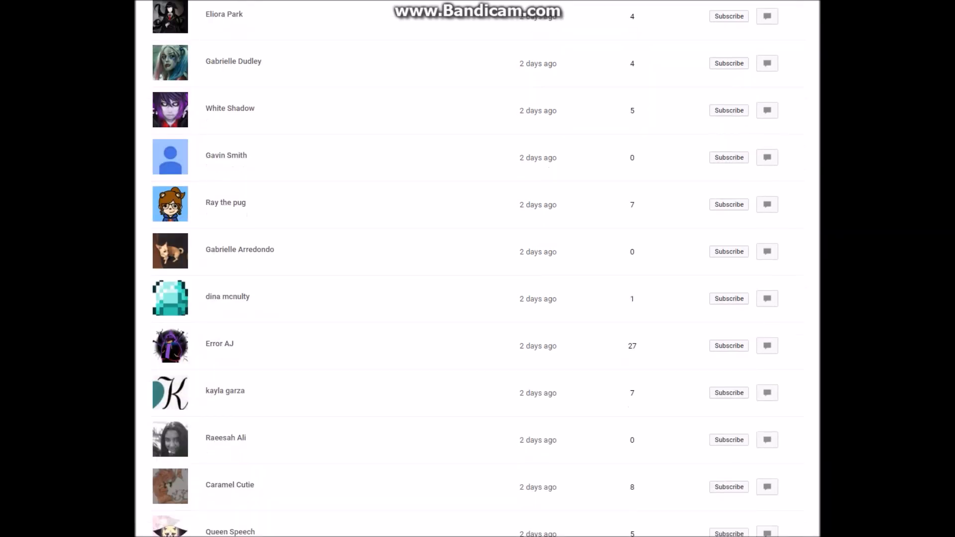
pyautogui.scroll(-3)
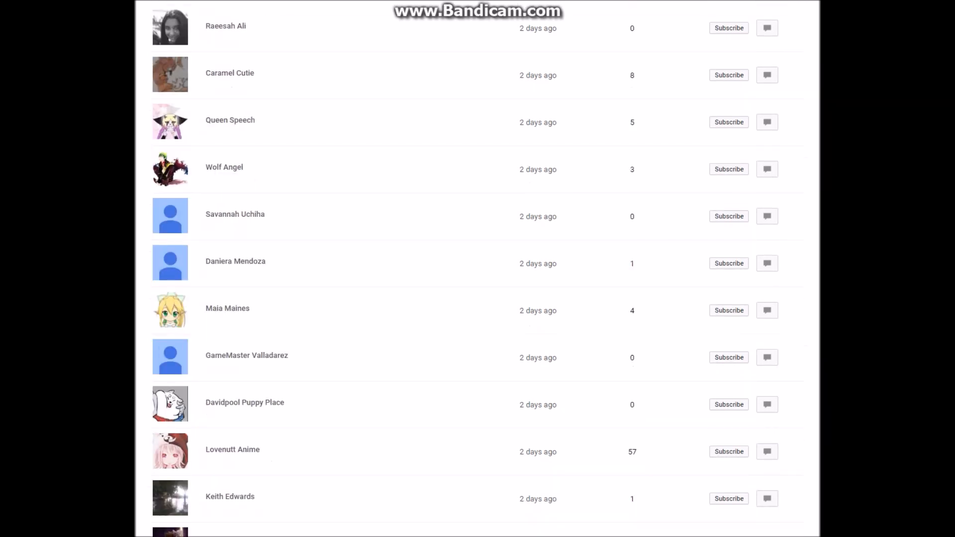
pyautogui.scroll(-3)
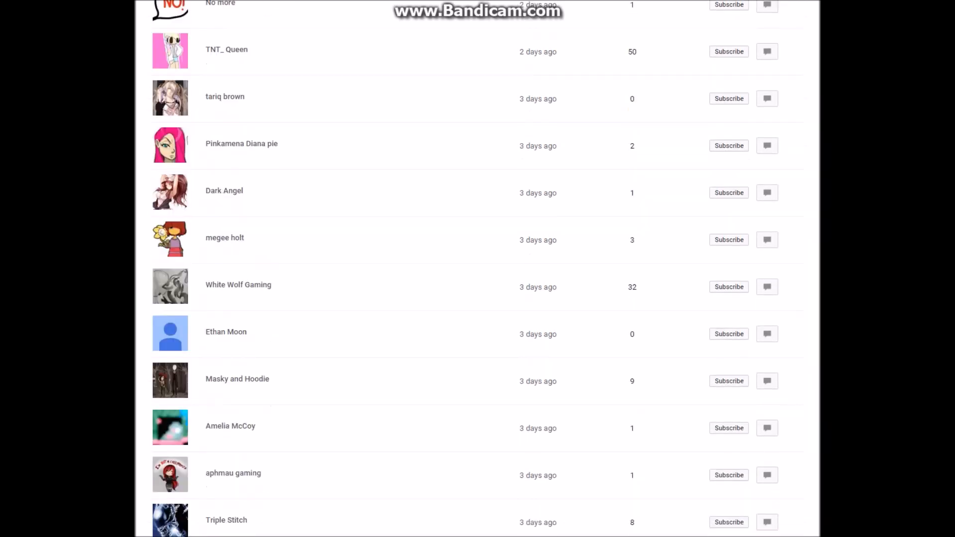
pyautogui.scroll(-3)
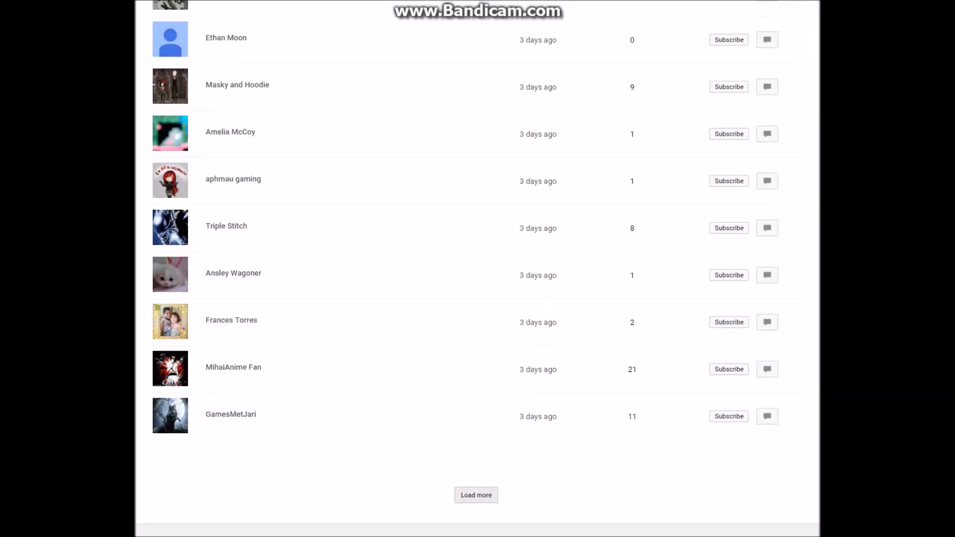
pyautogui.click(475, 495)
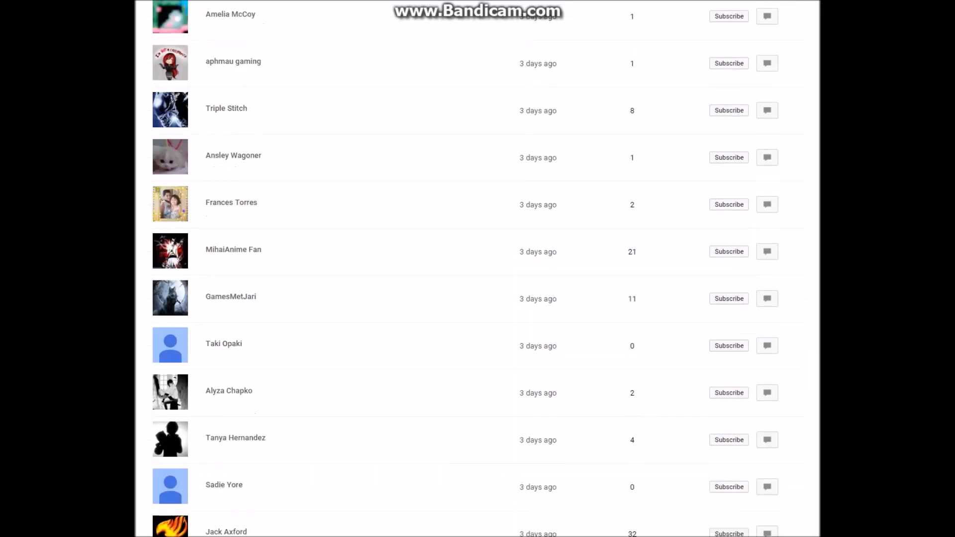
# Go through that batch and load another so four-days-ago subscribers appear
pyautogui.scroll(-3)
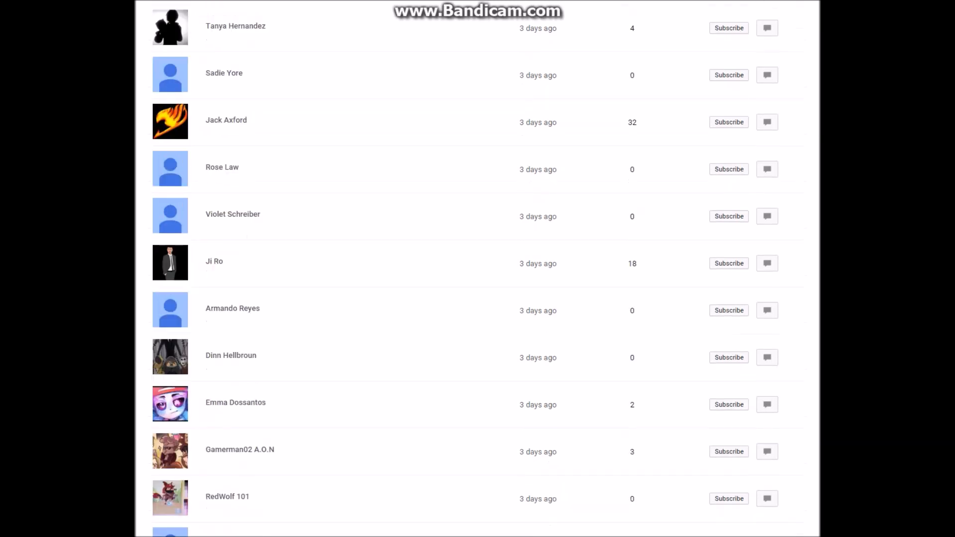
pyautogui.scroll(-3)
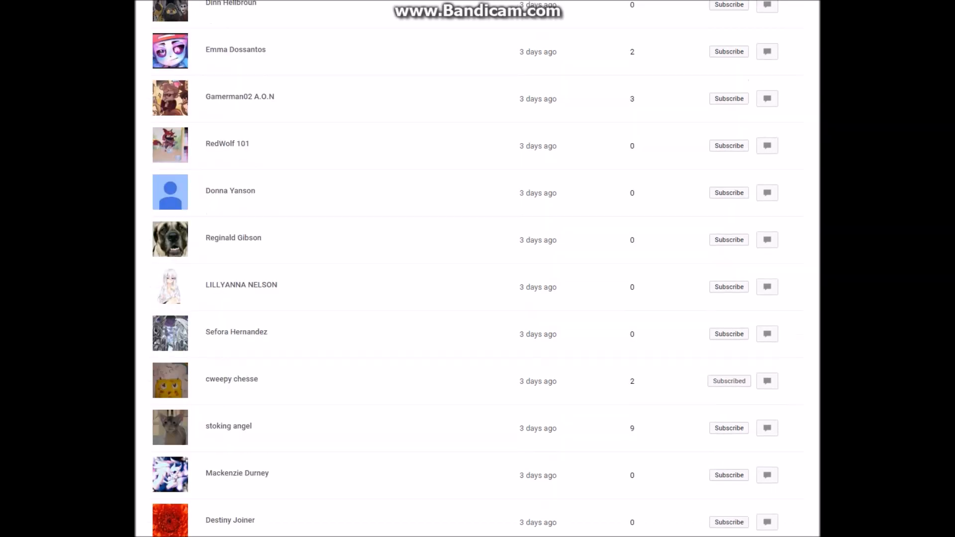
pyautogui.scroll(-3)
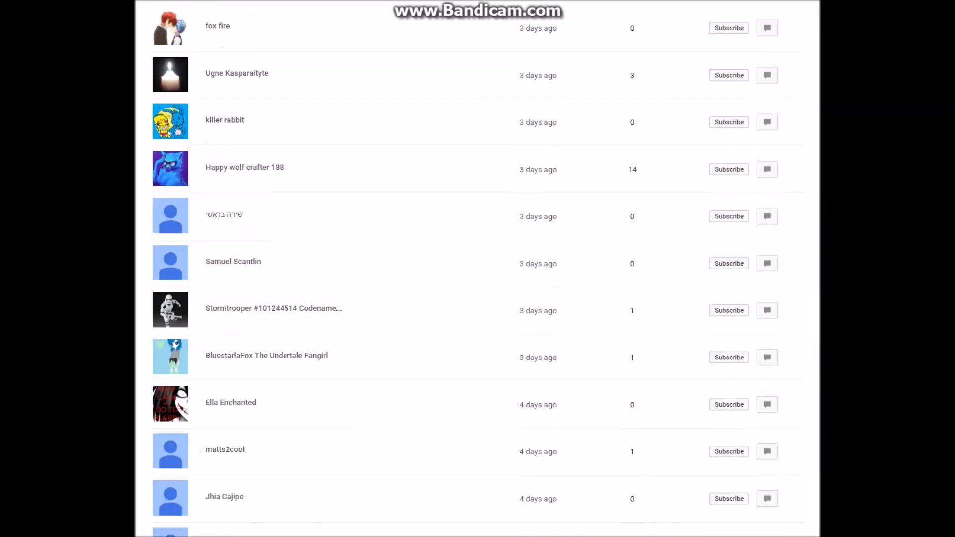
pyautogui.scroll(-3)
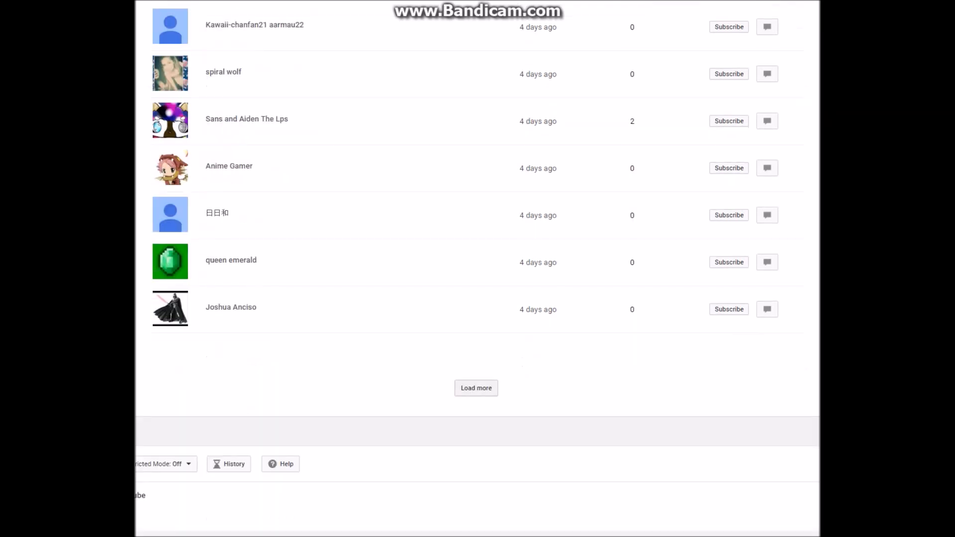
pyautogui.click(476, 388)
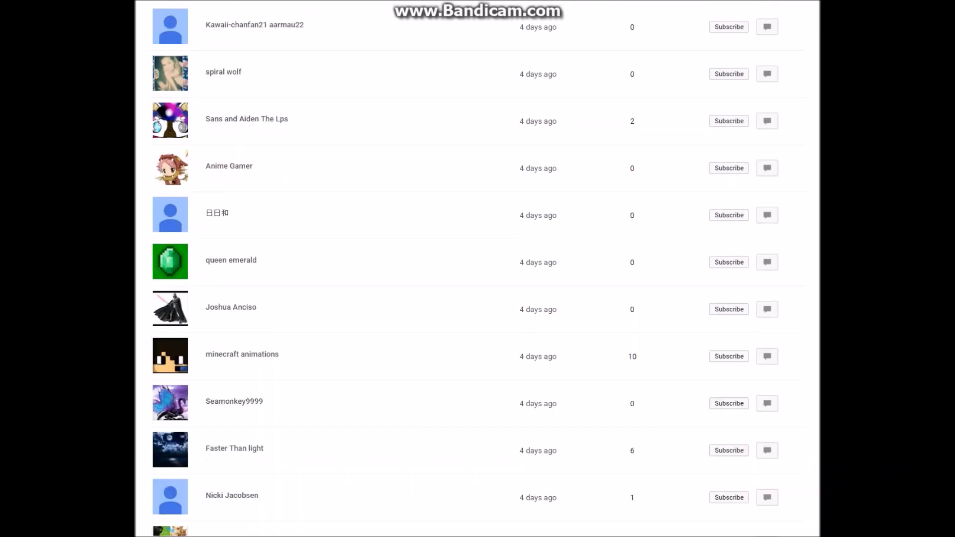
# Reach the bottom of the four-days-ago entries and load the next batch of older subscribers
pyautogui.scroll(-3)
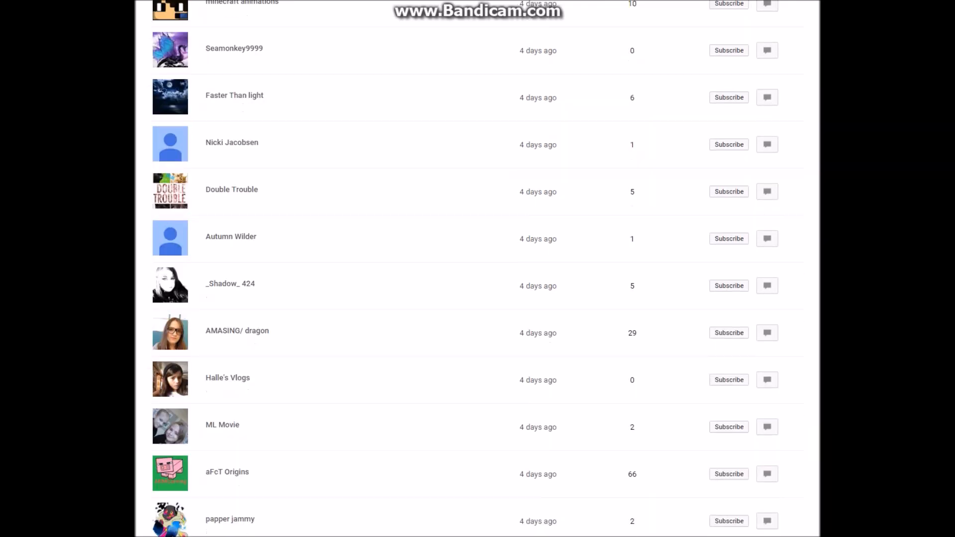
pyautogui.scroll(-3)
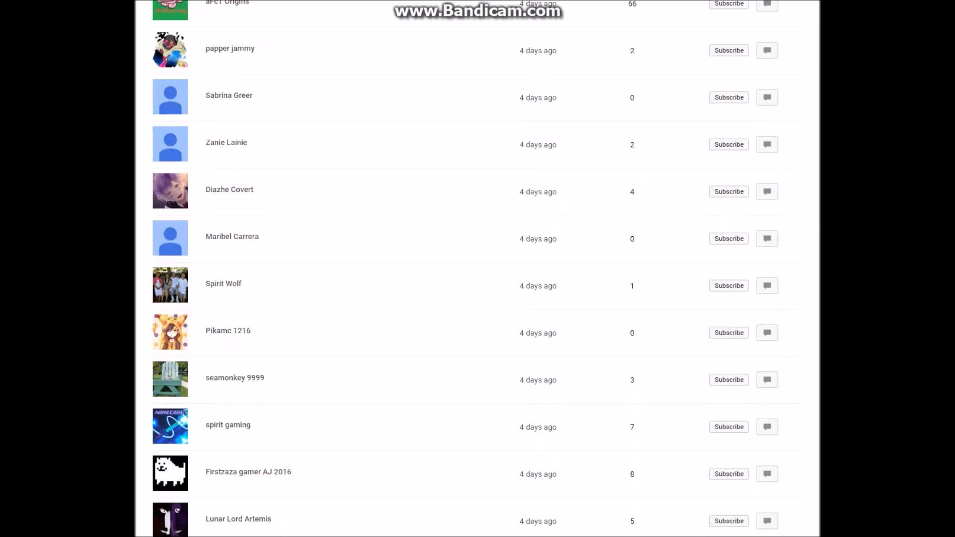
pyautogui.scroll(-3)
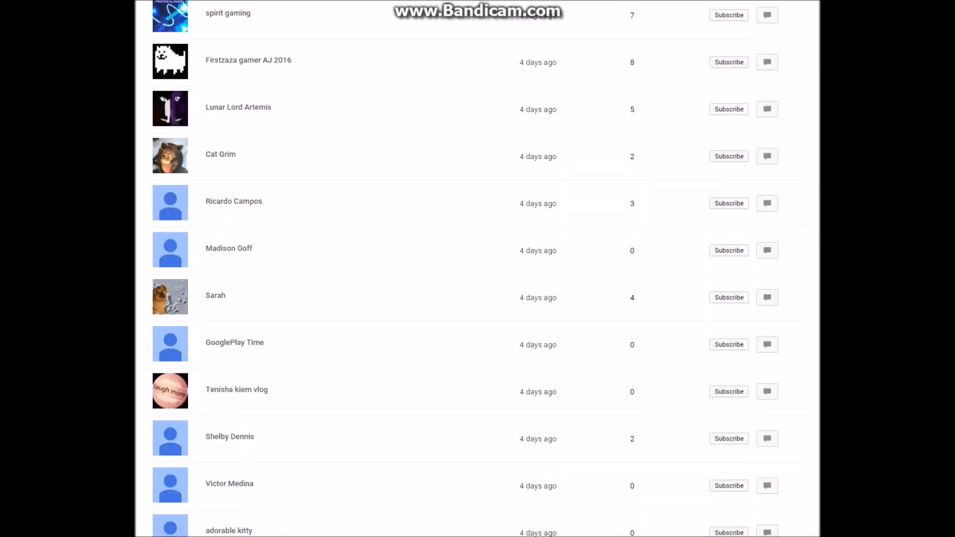
pyautogui.scroll(-3)
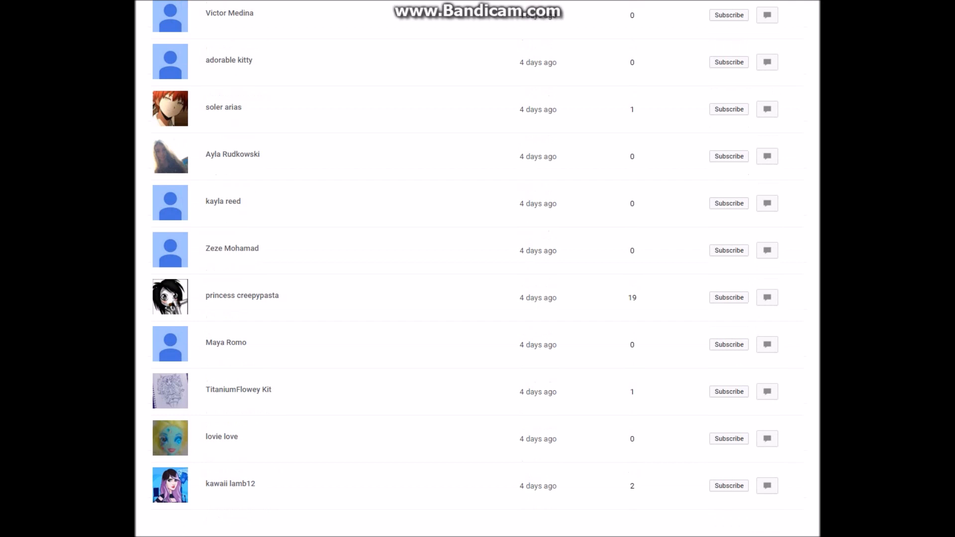
pyautogui.scroll(-3)
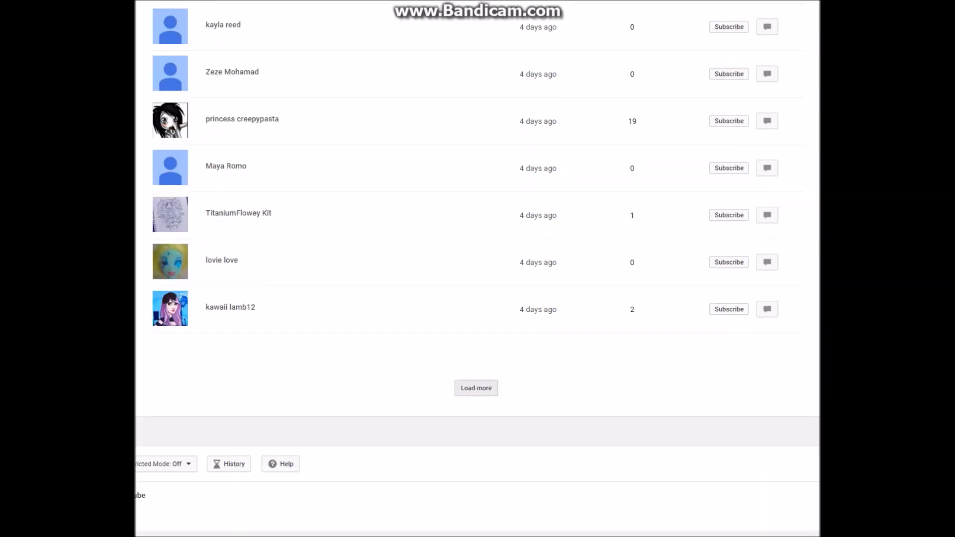
pyautogui.click(475, 388)
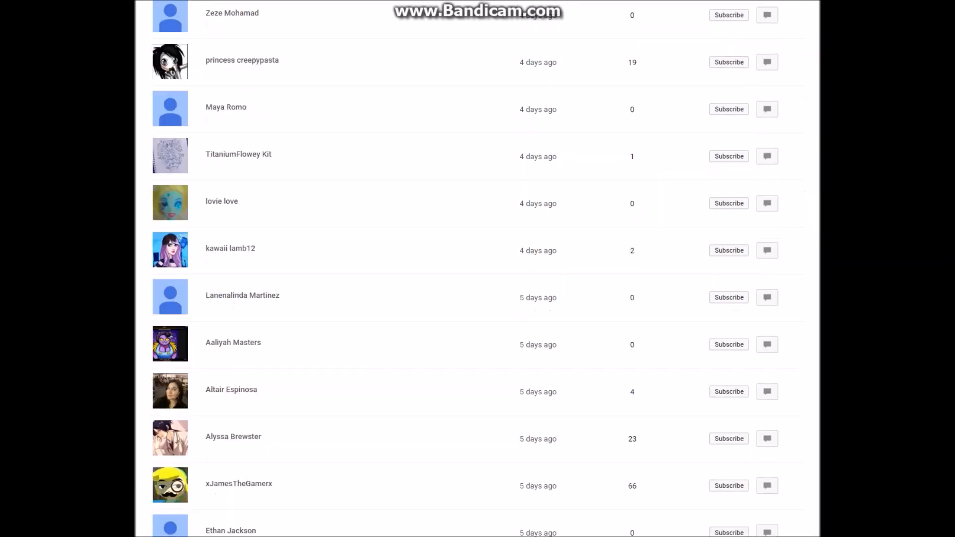
# Scroll down the long newly loaded batch to its end and load the next one
pyautogui.scroll(-3)
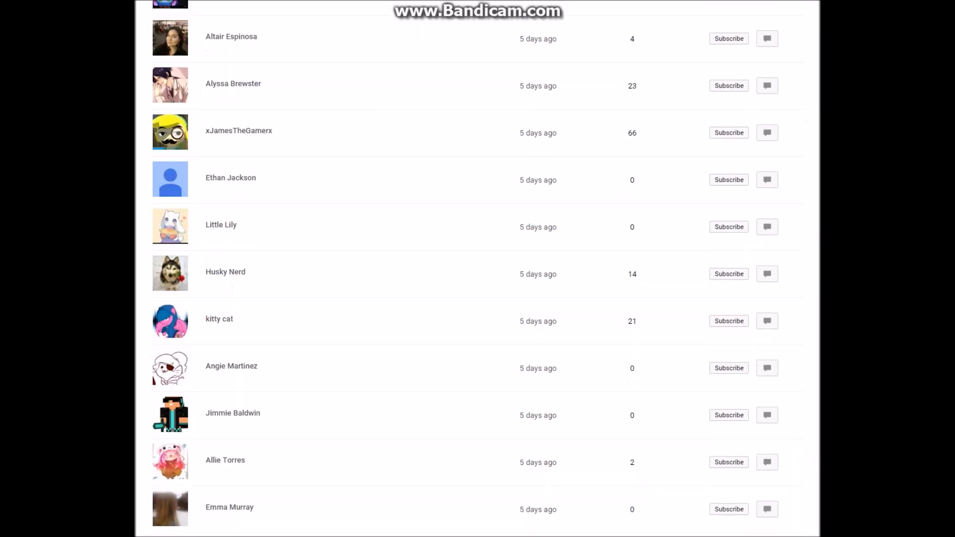
pyautogui.scroll(-3)
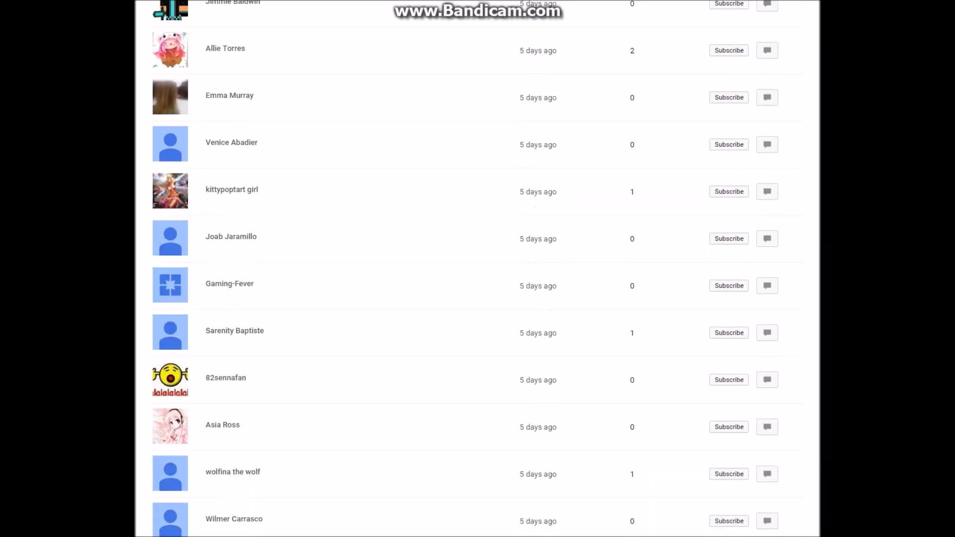
pyautogui.scroll(-3)
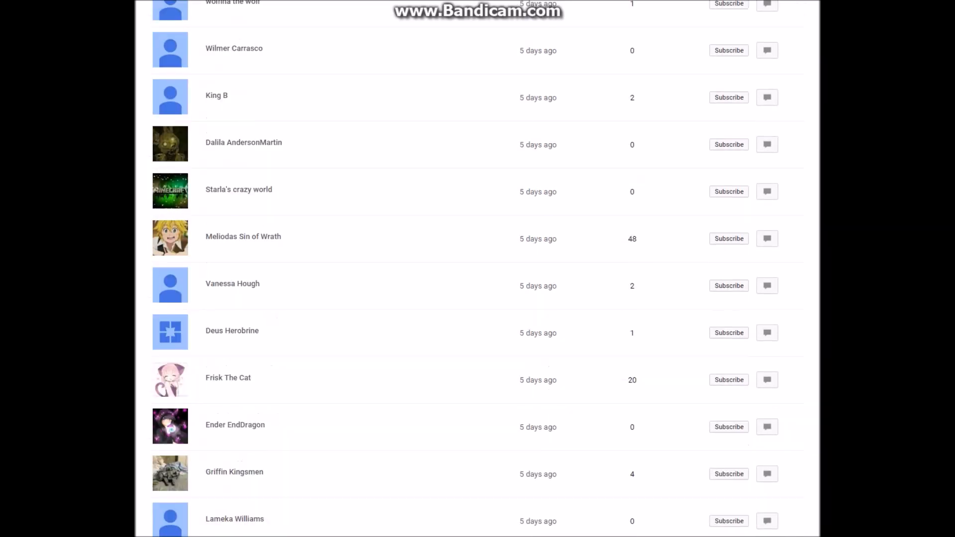
pyautogui.scroll(-3)
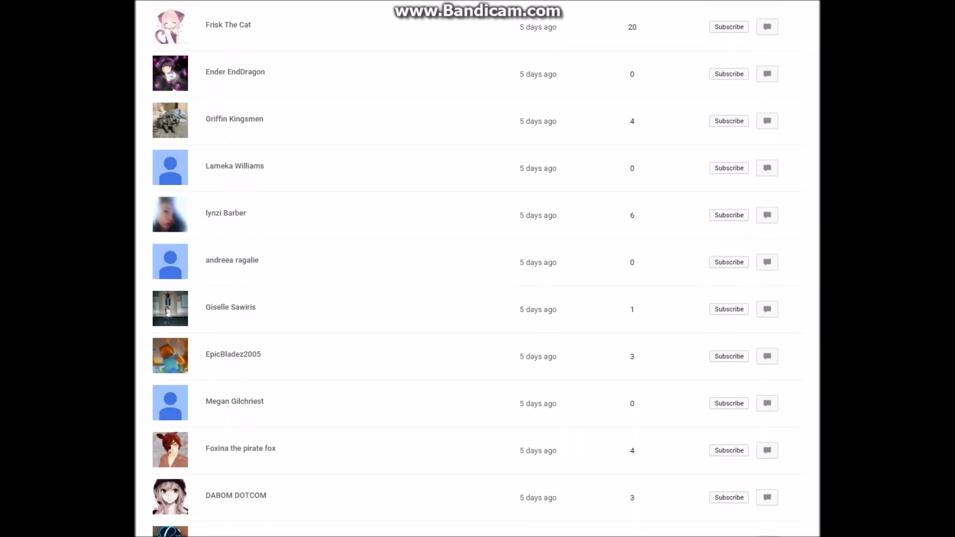
pyautogui.scroll(-3)
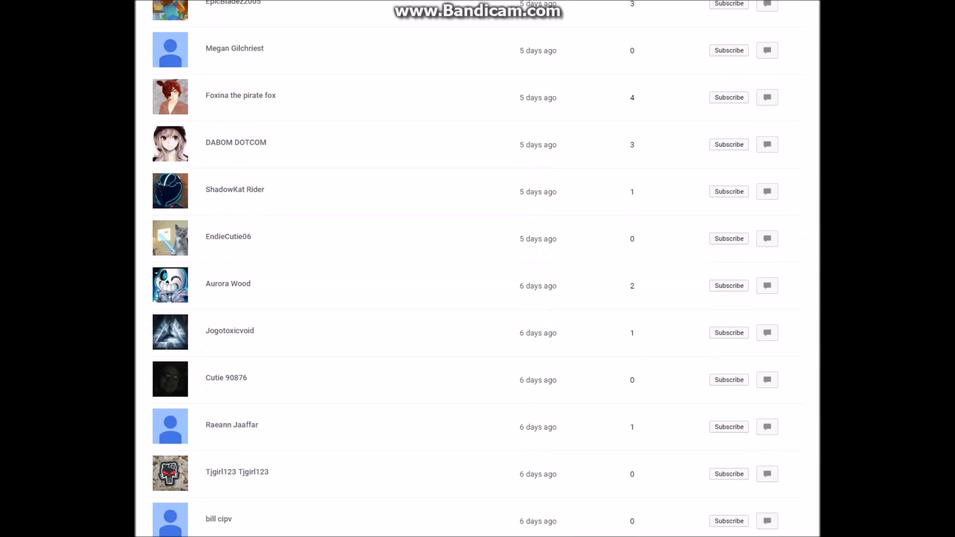
pyautogui.scroll(-3)
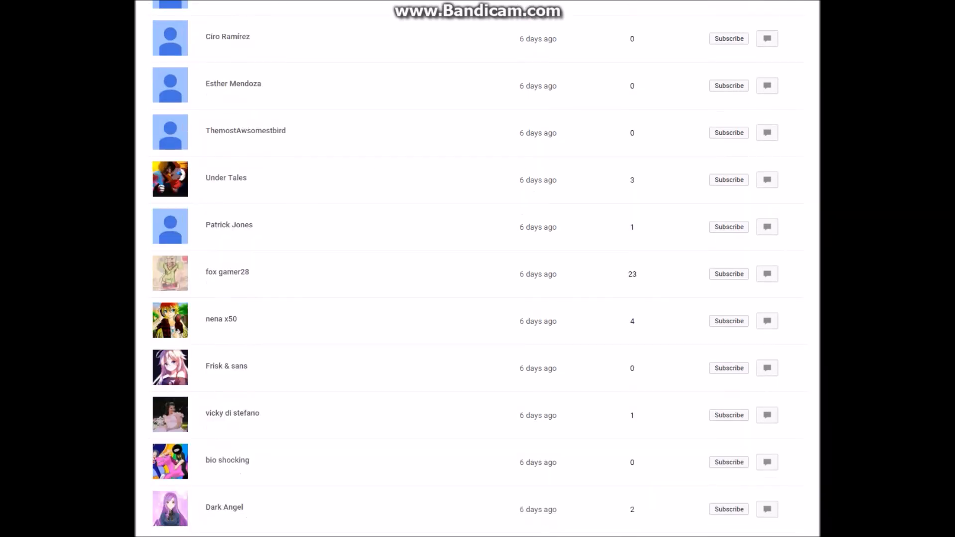
pyautogui.scroll(-3)
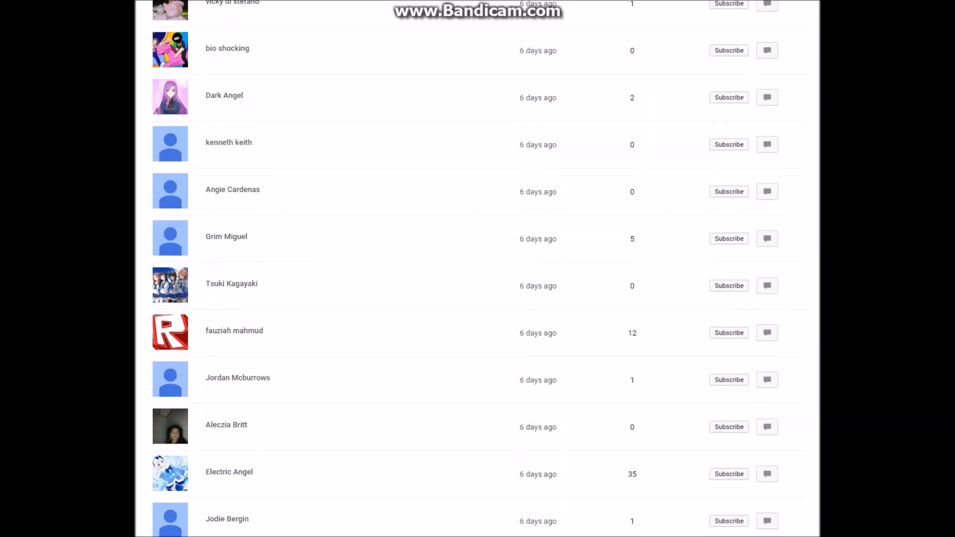
pyautogui.scroll(-3)
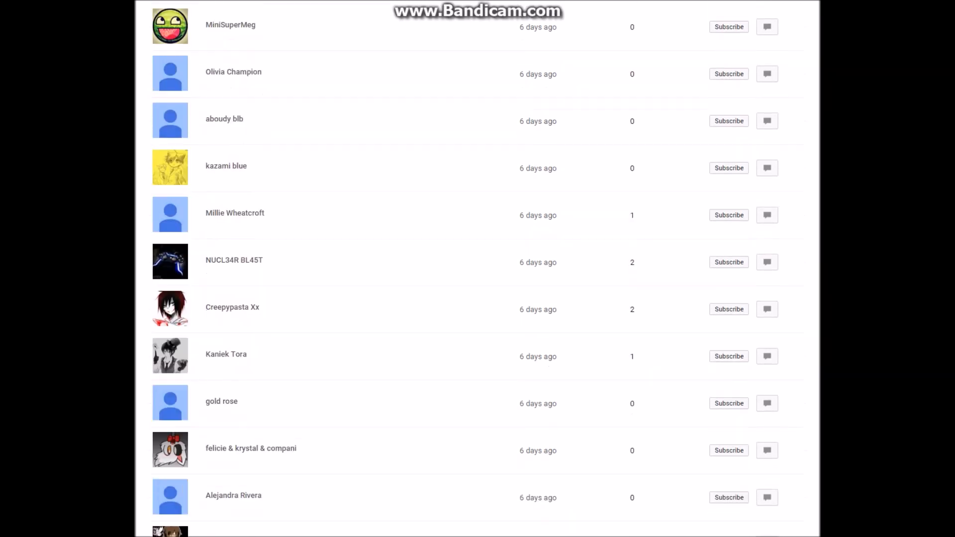
pyautogui.scroll(-3)
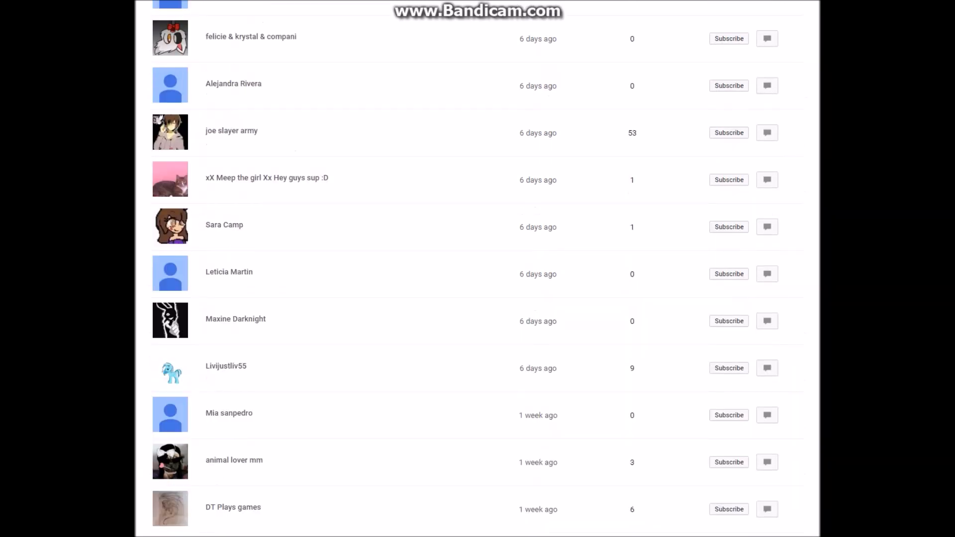
pyautogui.scroll(-3)
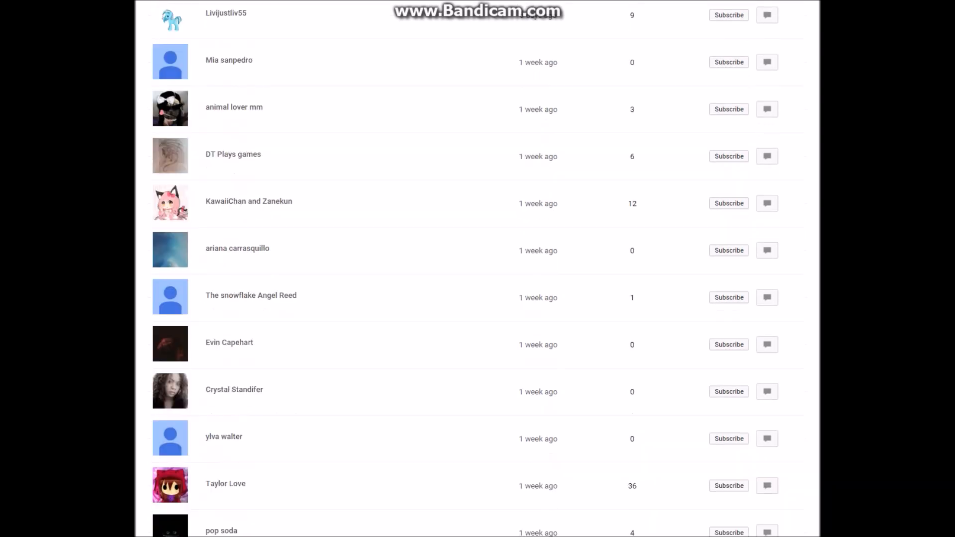
pyautogui.scroll(-3)
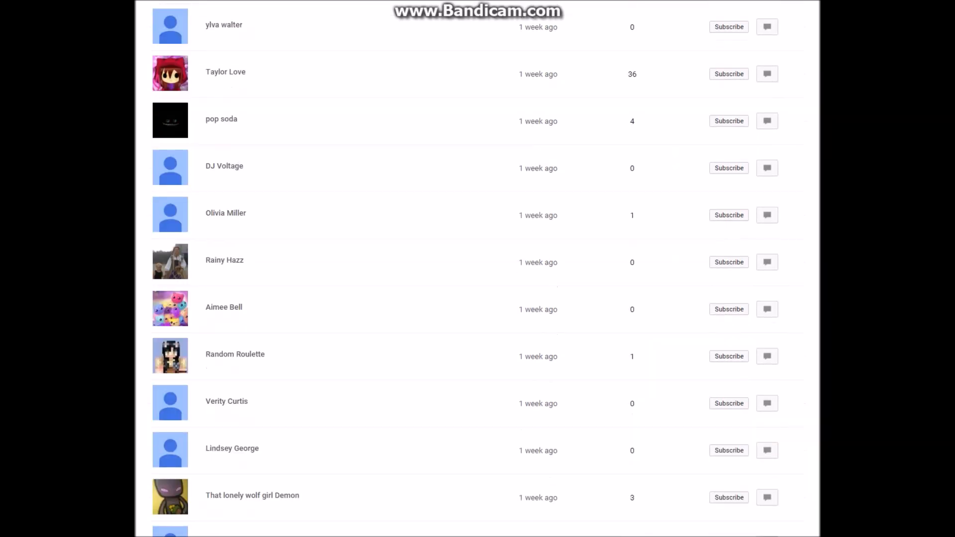
pyautogui.scroll(-3)
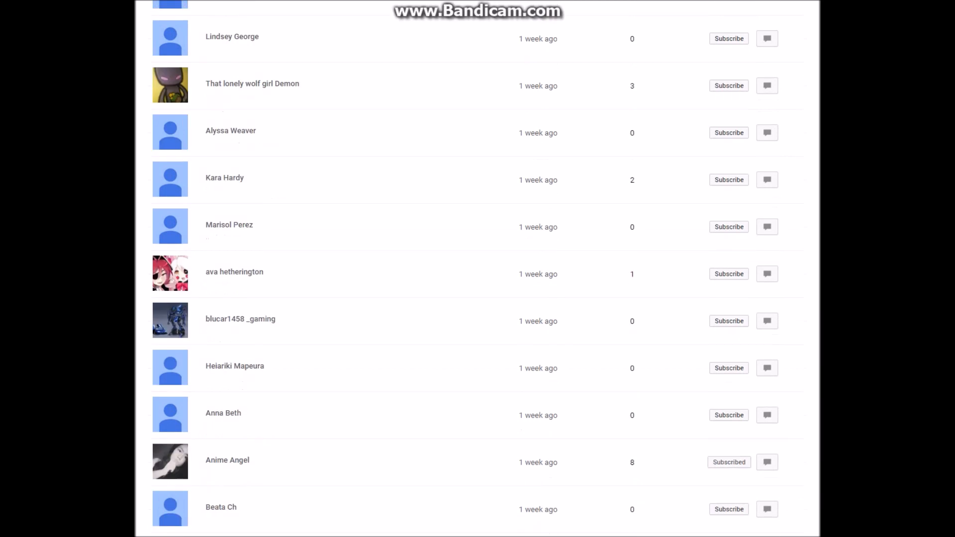
pyautogui.scroll(-3)
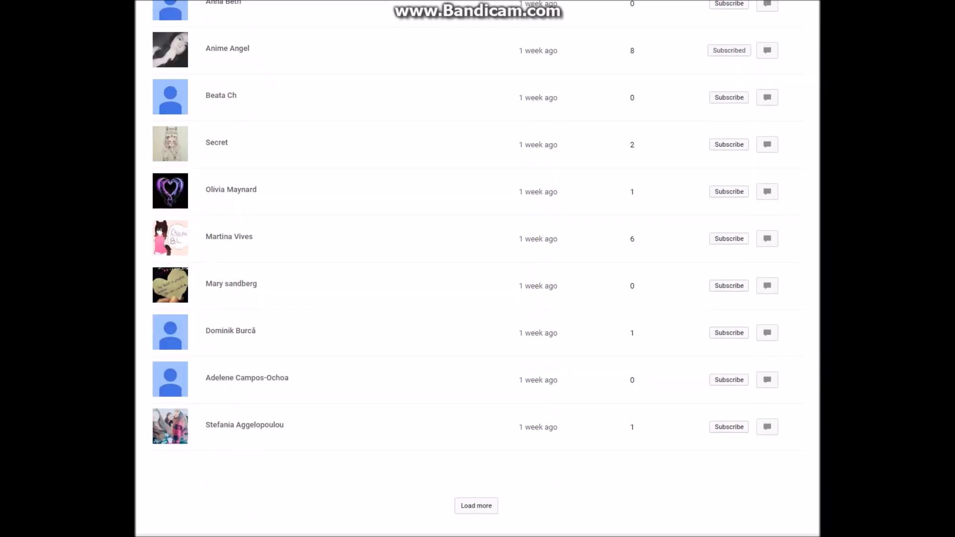
pyautogui.scroll(-3)
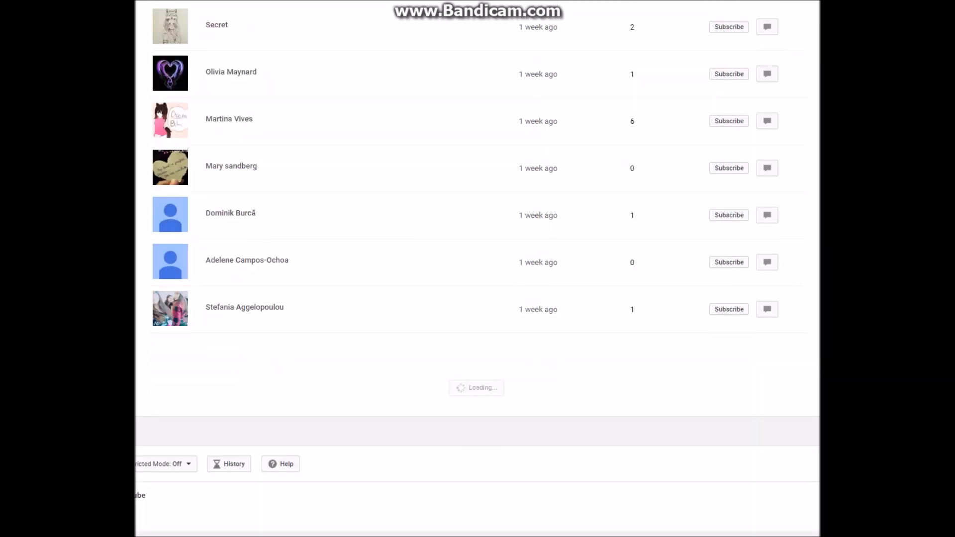
pyautogui.scroll(-3)
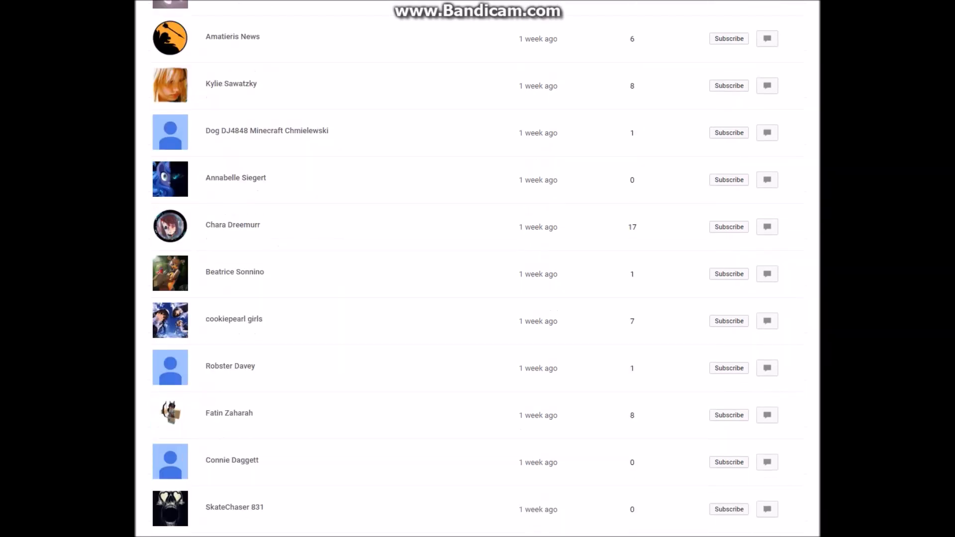
pyautogui.scroll(-3)
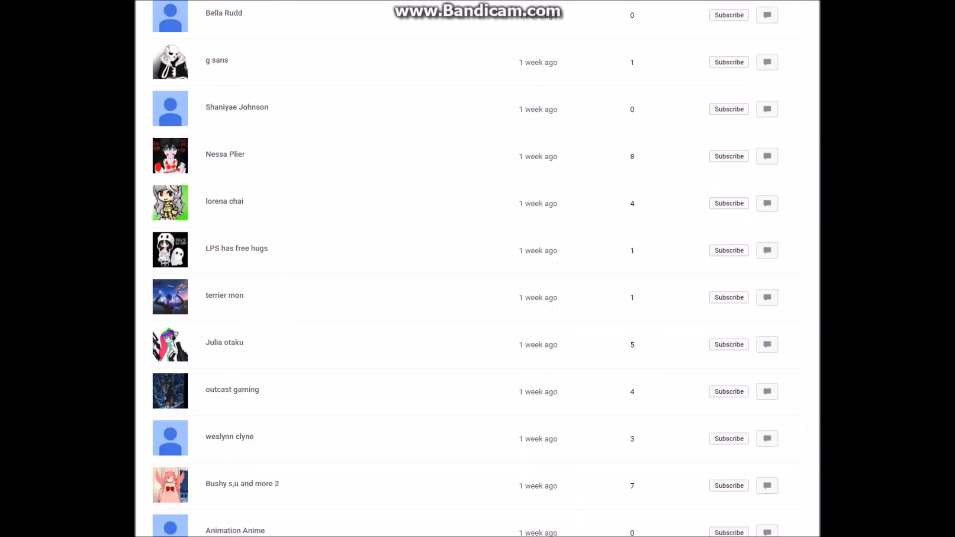
pyautogui.scroll(-3)
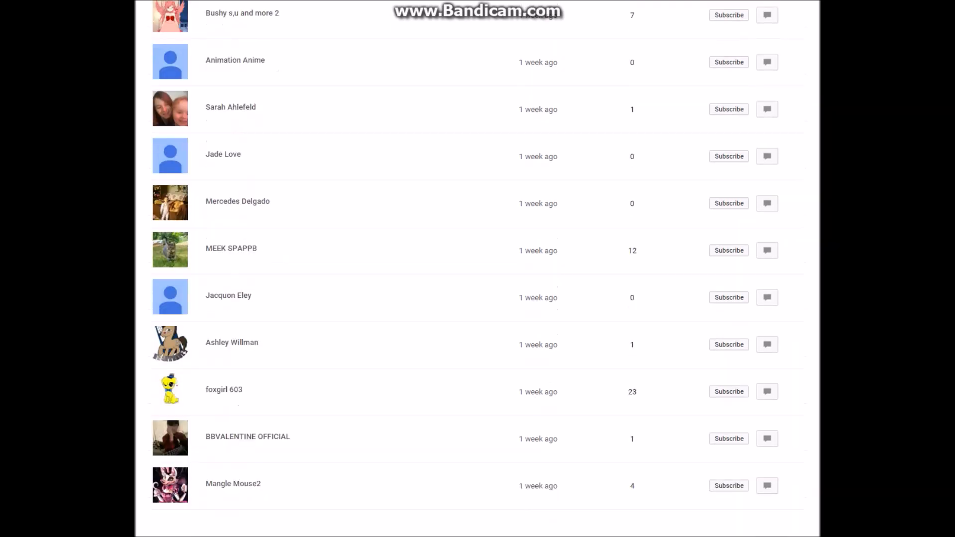
pyautogui.scroll(-3)
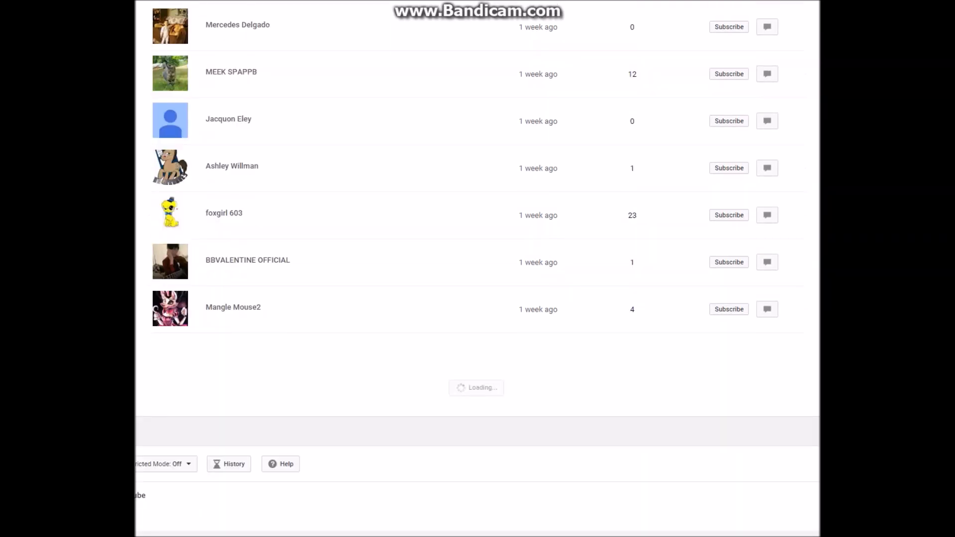
pyautogui.scroll(-3)
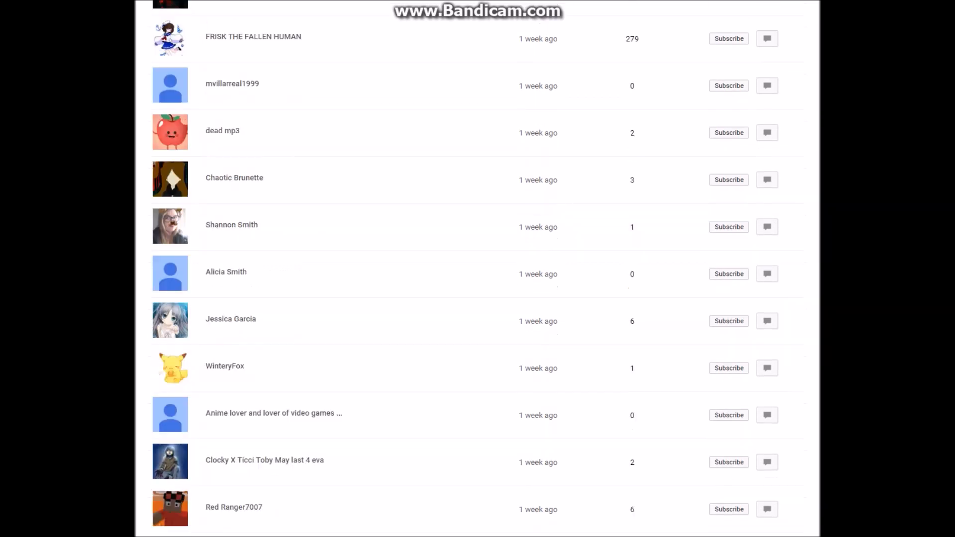
pyautogui.scroll(-3)
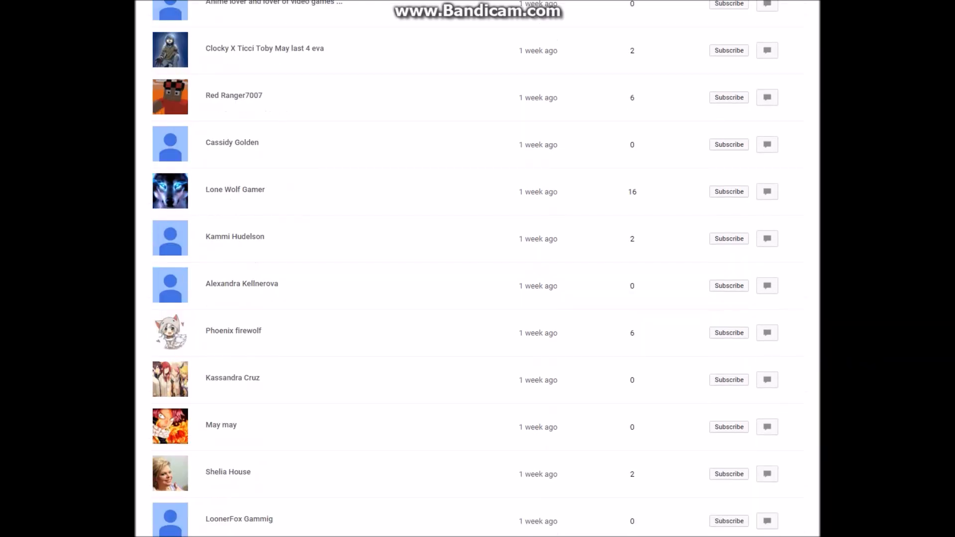
pyautogui.scroll(-3)
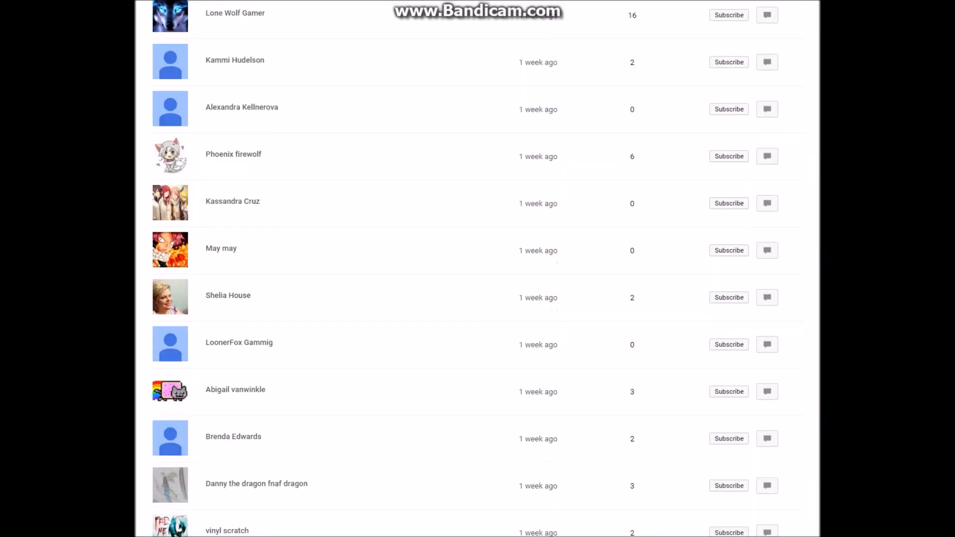
pyautogui.scroll(-3)
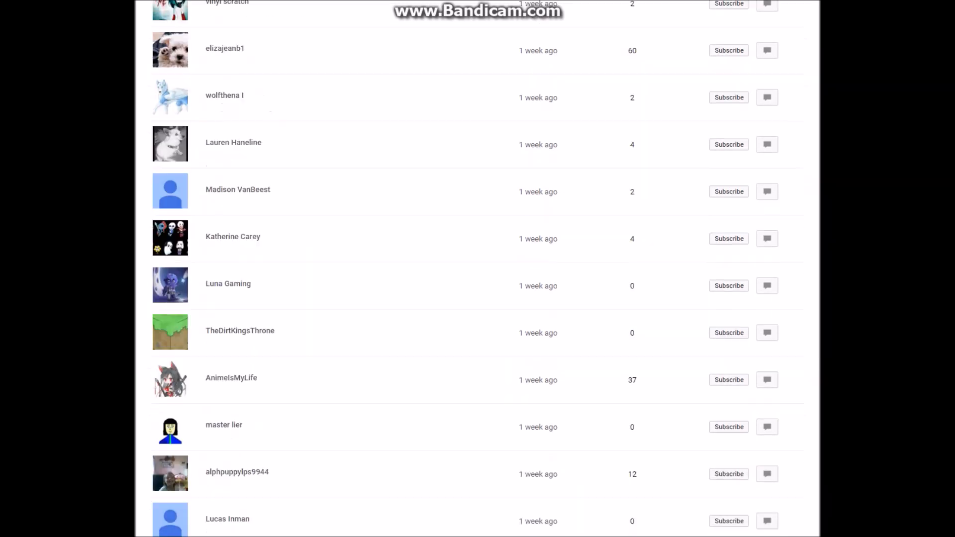
pyautogui.scroll(-3)
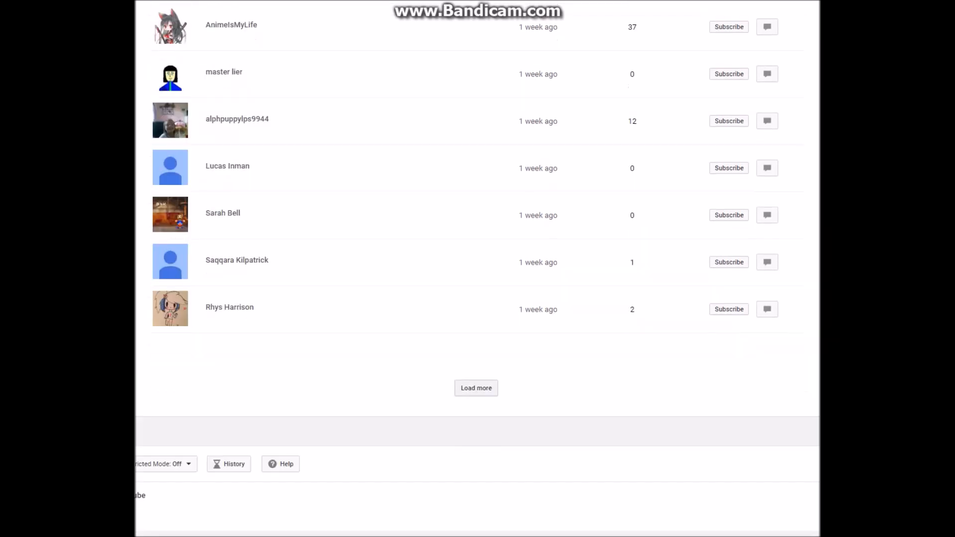
pyautogui.click(475, 388)
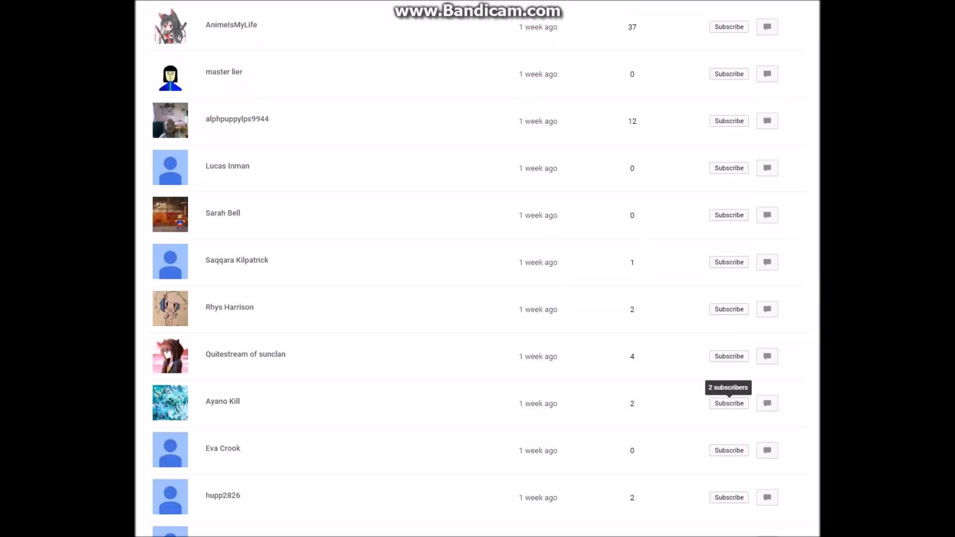
# Continue through the one-week-old subscribers past the 1-interaction row and load the next batch
pyautogui.scroll(-3)
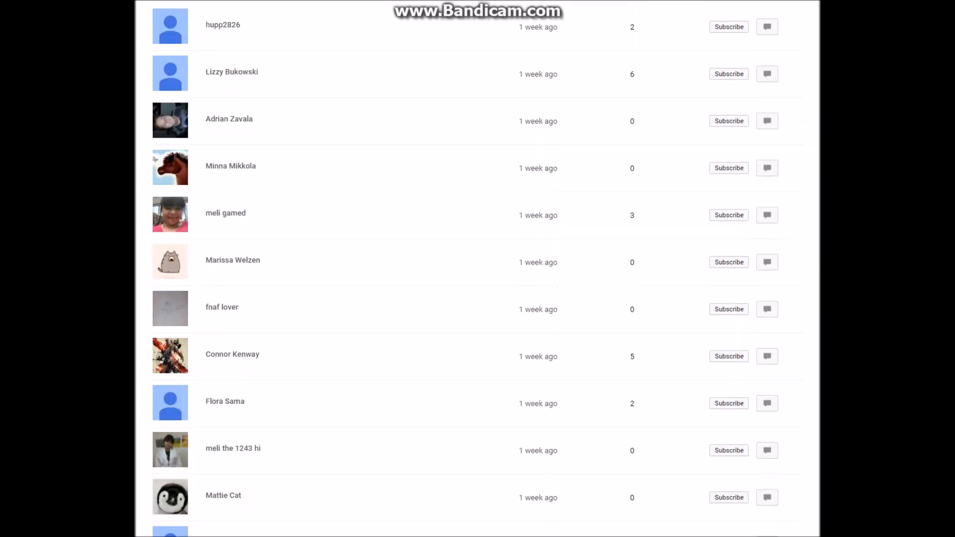
pyautogui.scroll(-3)
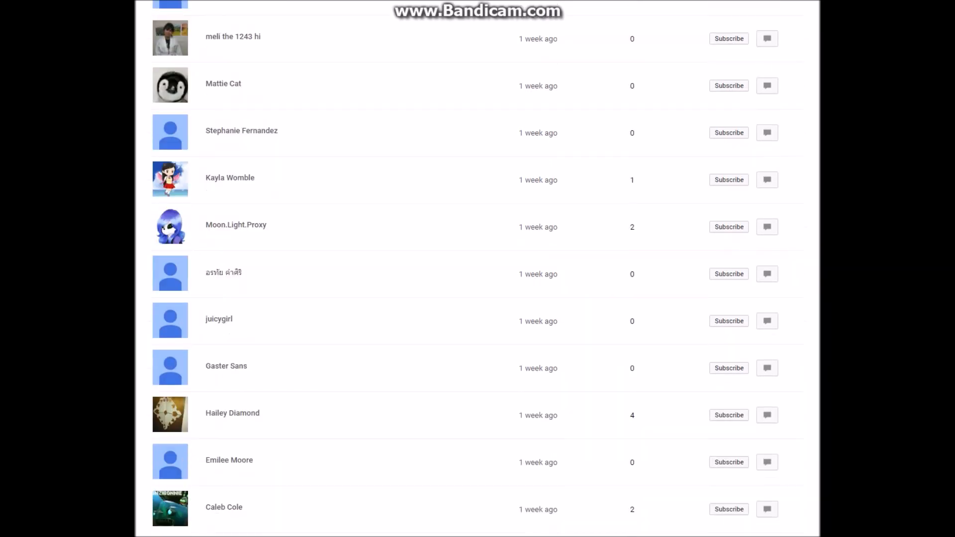
pyautogui.scroll(-3)
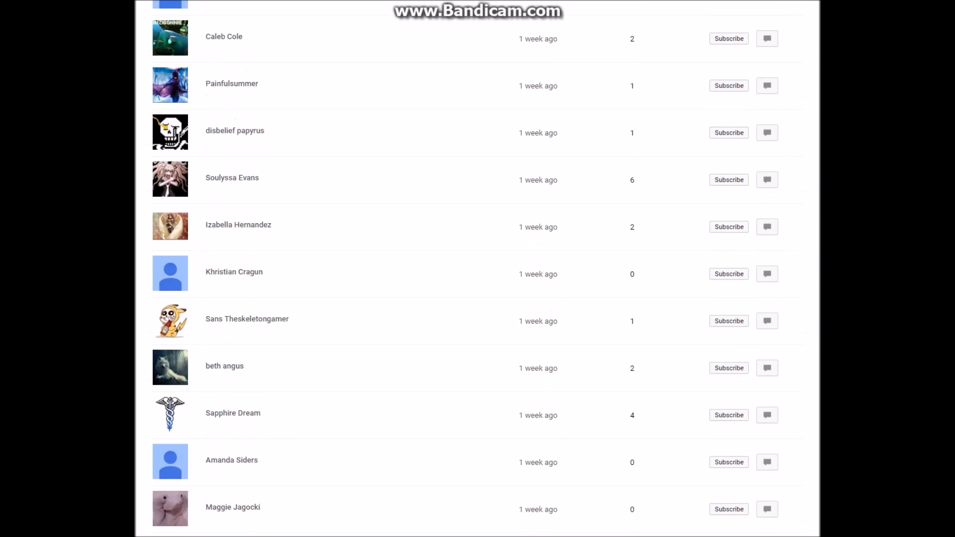
pyautogui.scroll(-3)
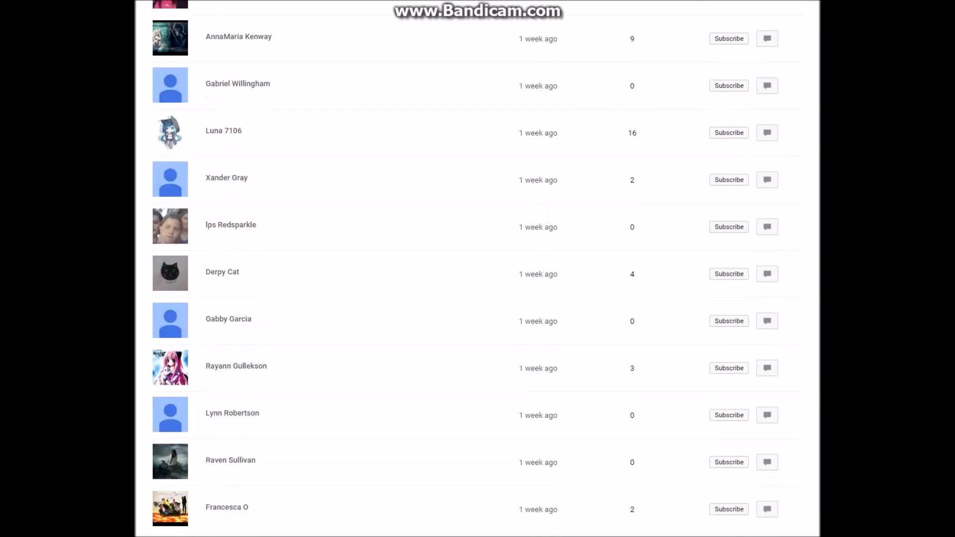
pyautogui.scroll(-3)
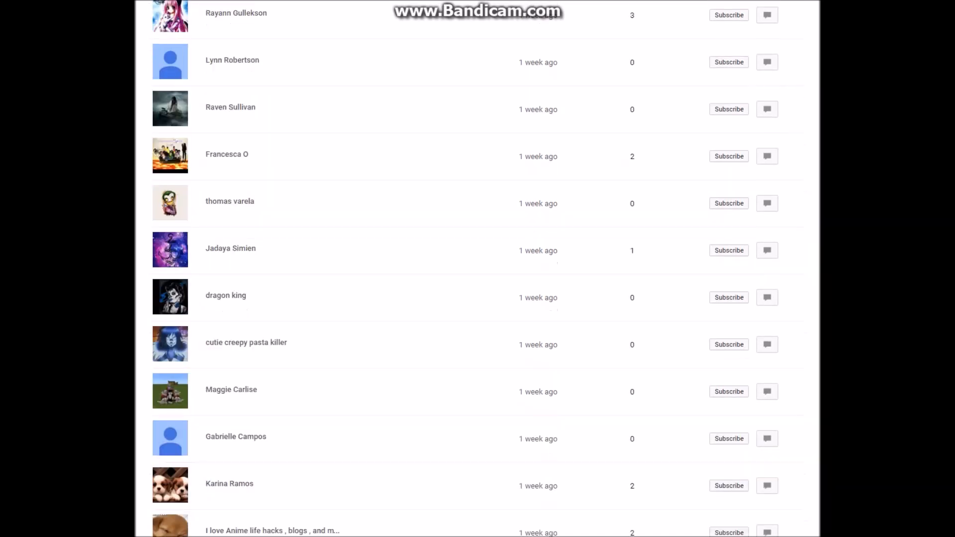
pyautogui.scroll(-3)
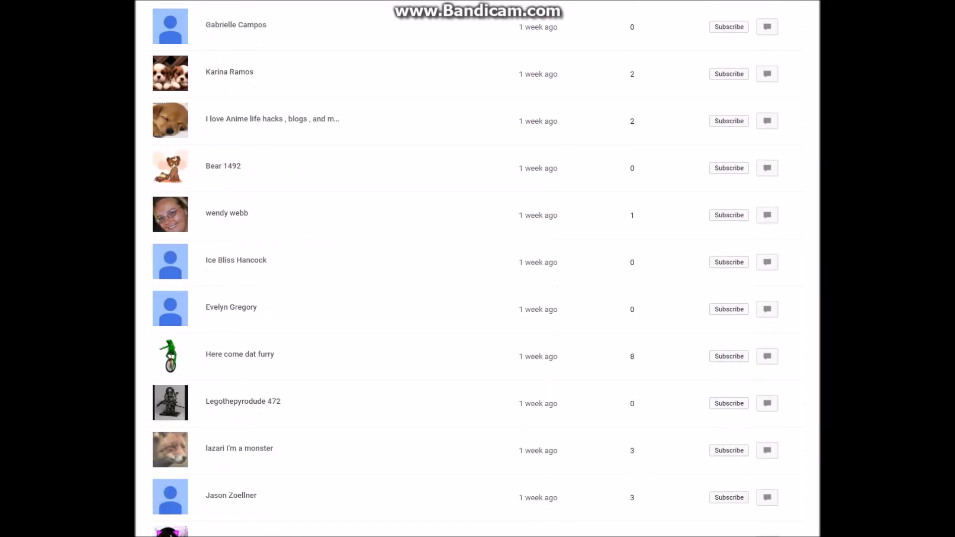
pyautogui.scroll(-3)
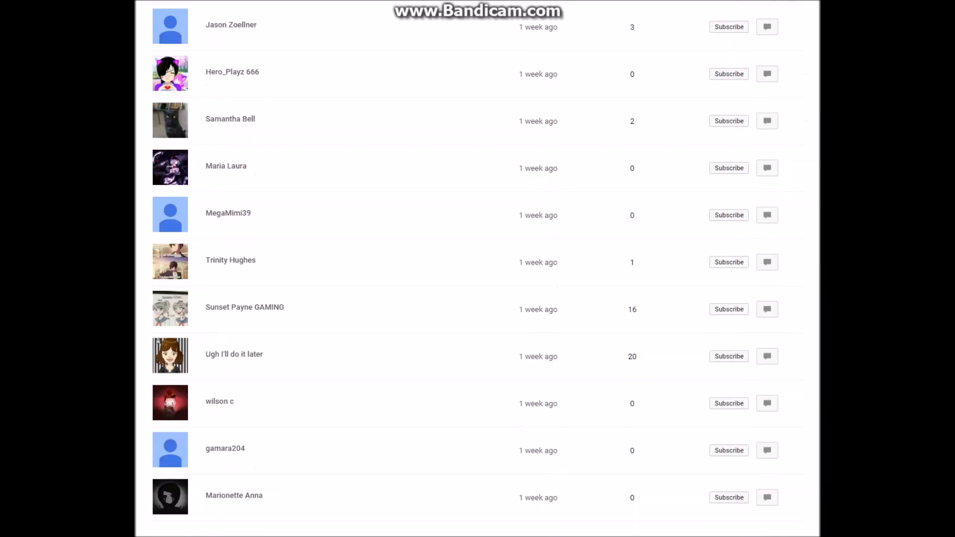
pyautogui.scroll(-3)
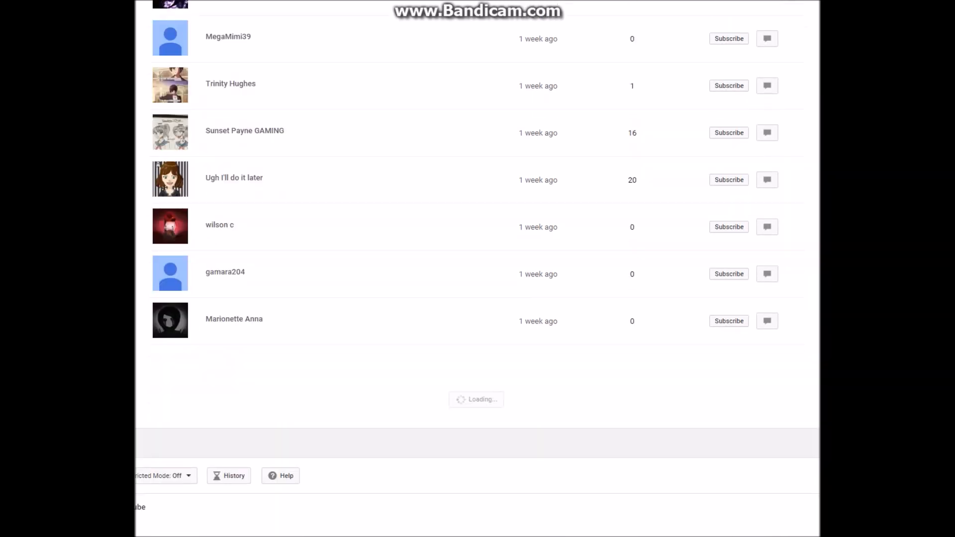
pyautogui.scroll(-3)
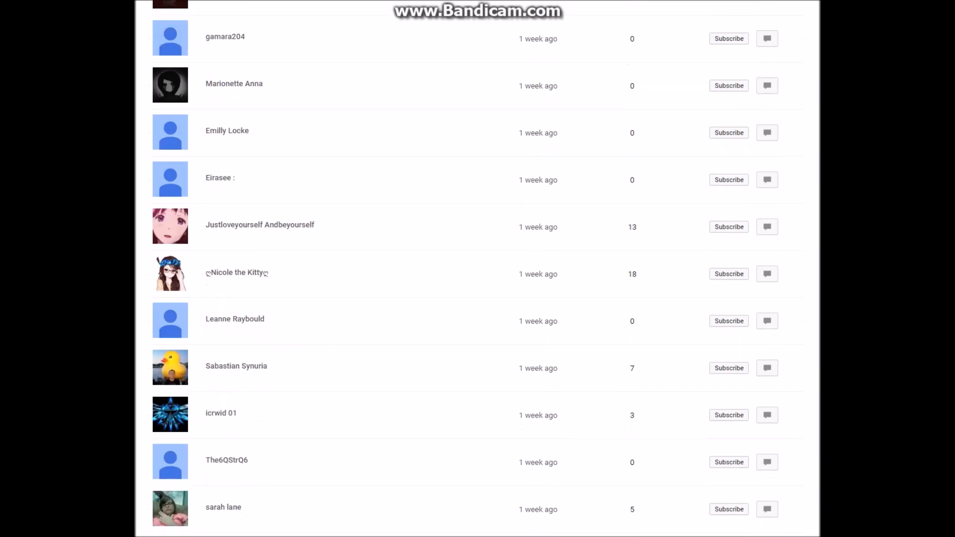
pyautogui.scroll(-3)
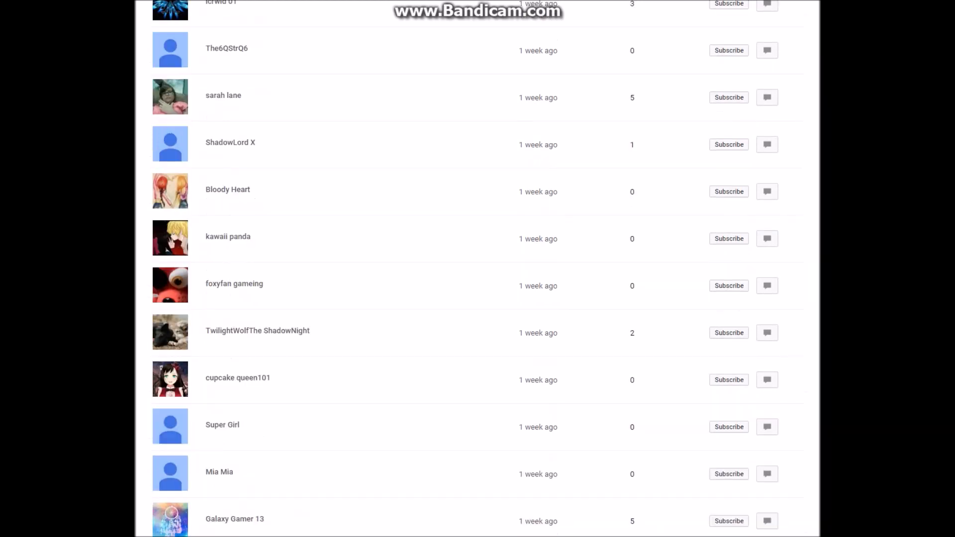
pyautogui.scroll(-3)
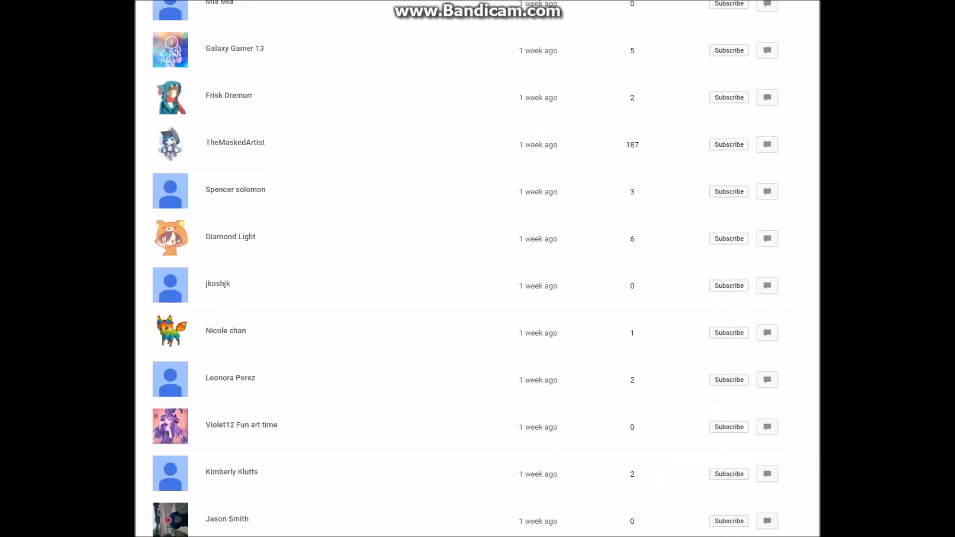
pyautogui.scroll(-3)
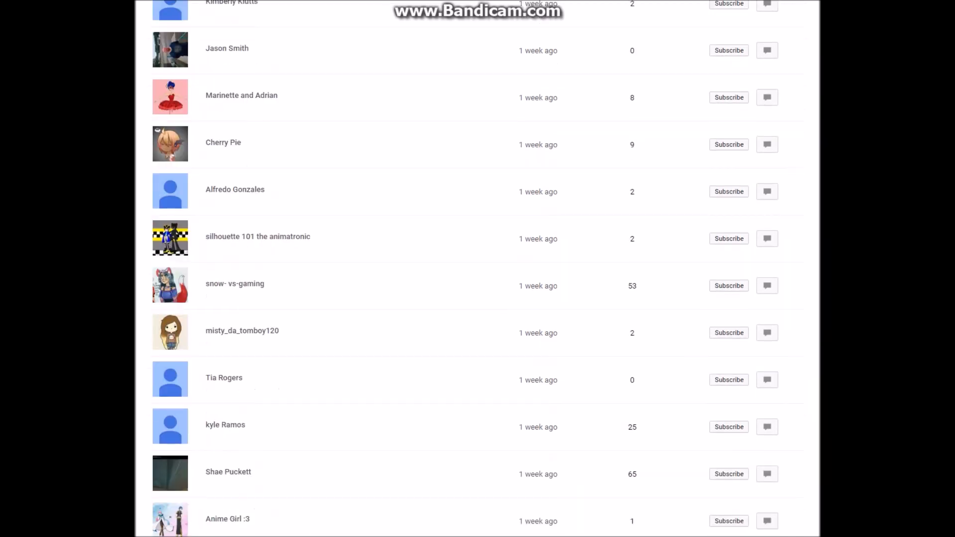
pyautogui.scroll(-3)
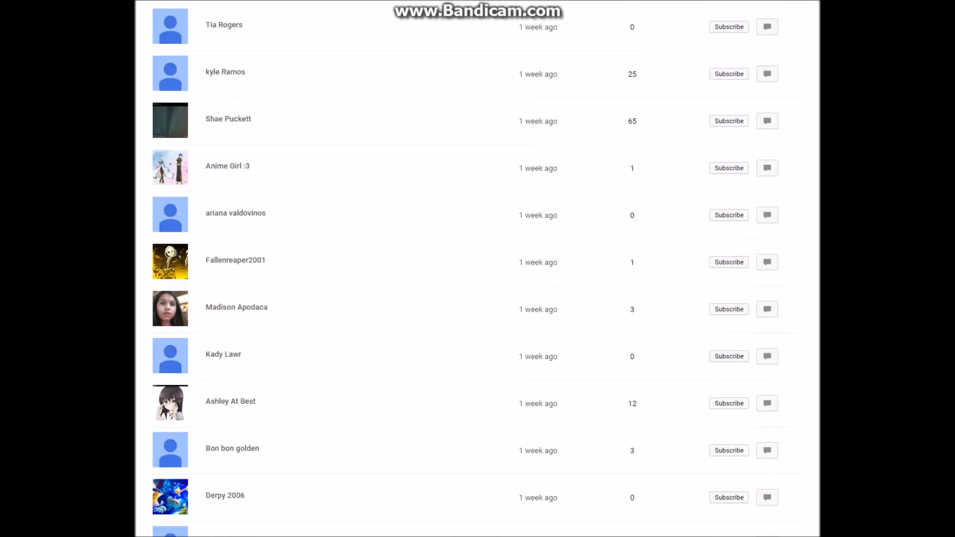
pyautogui.scroll(-3)
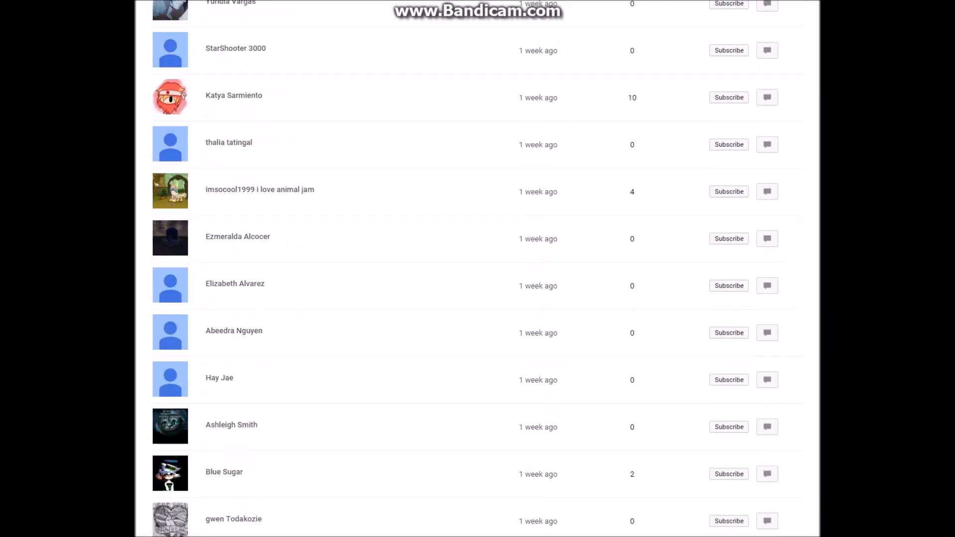
pyautogui.scroll(-3)
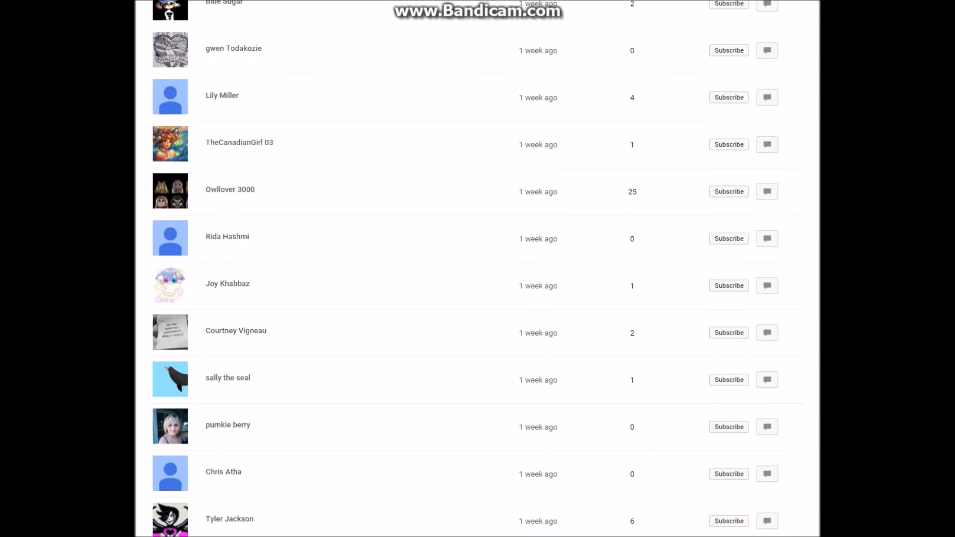
pyautogui.scroll(-3)
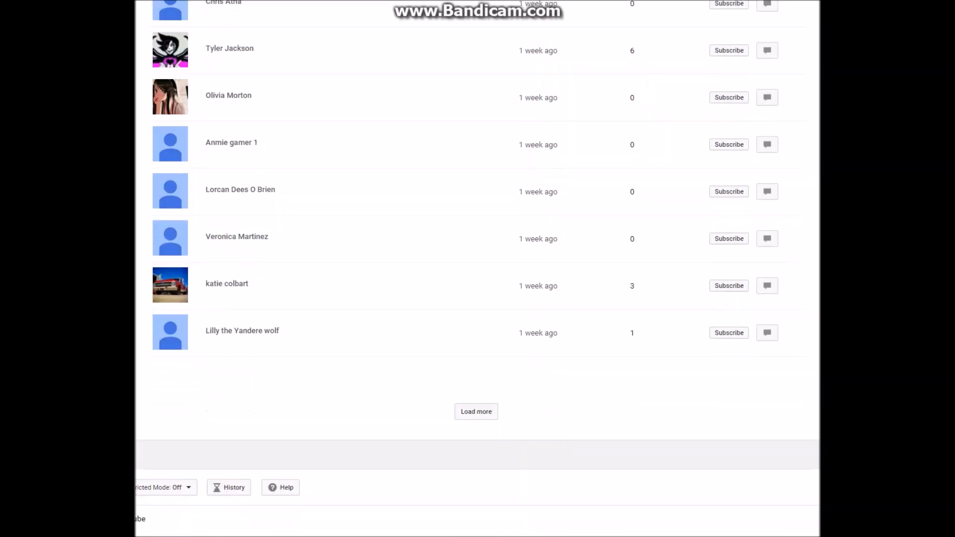
pyautogui.click(475, 411)
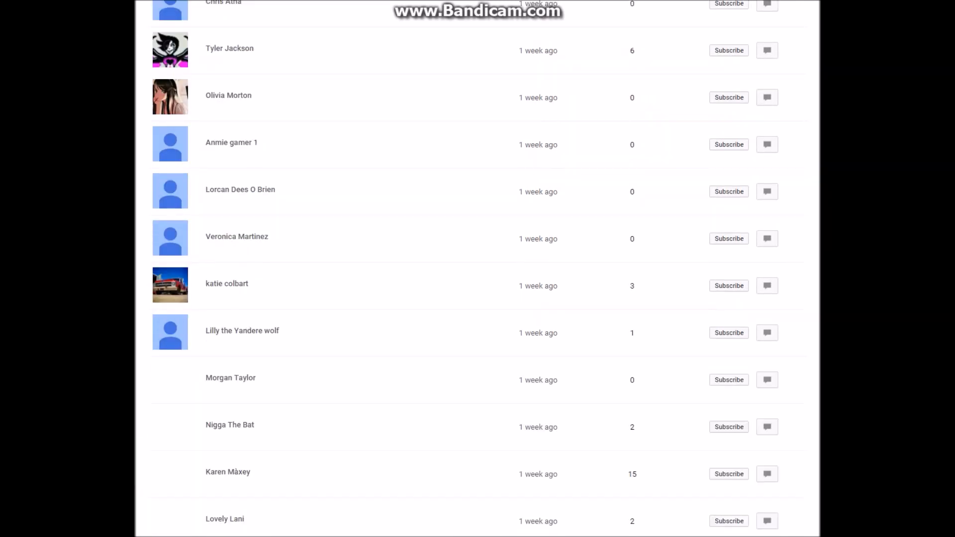
# Scroll to the bottom of the loaded subscribers and load the next batch
pyautogui.scroll(-3)
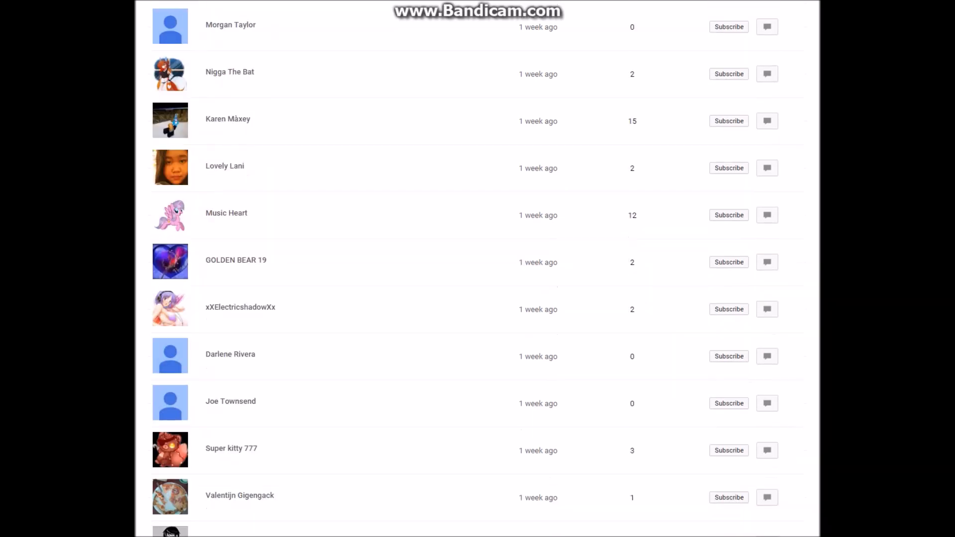
pyautogui.scroll(-3)
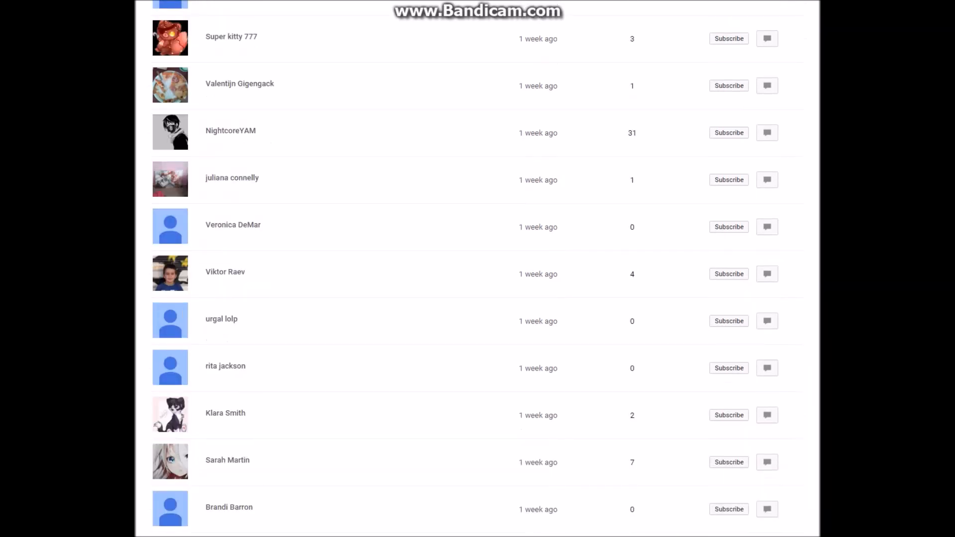
pyautogui.scroll(-3)
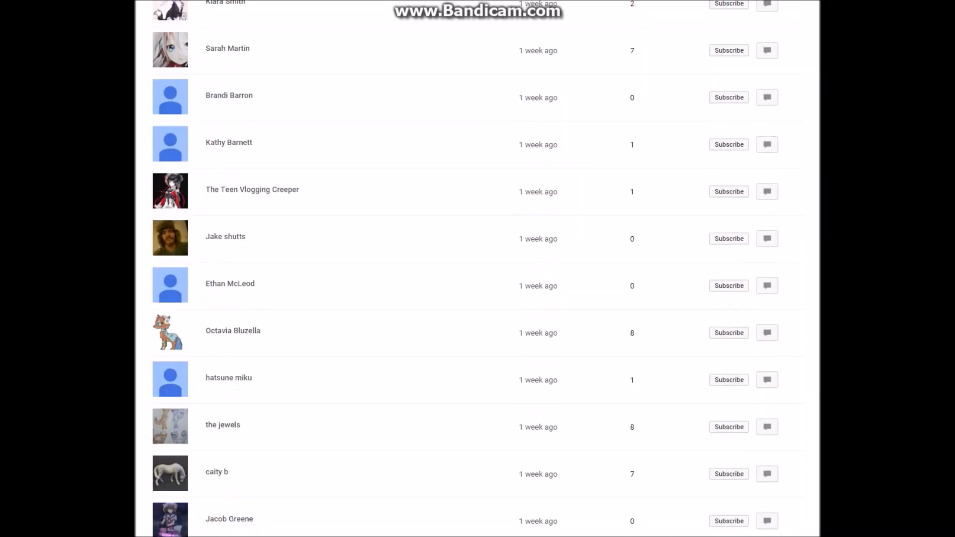
pyautogui.scroll(-3)
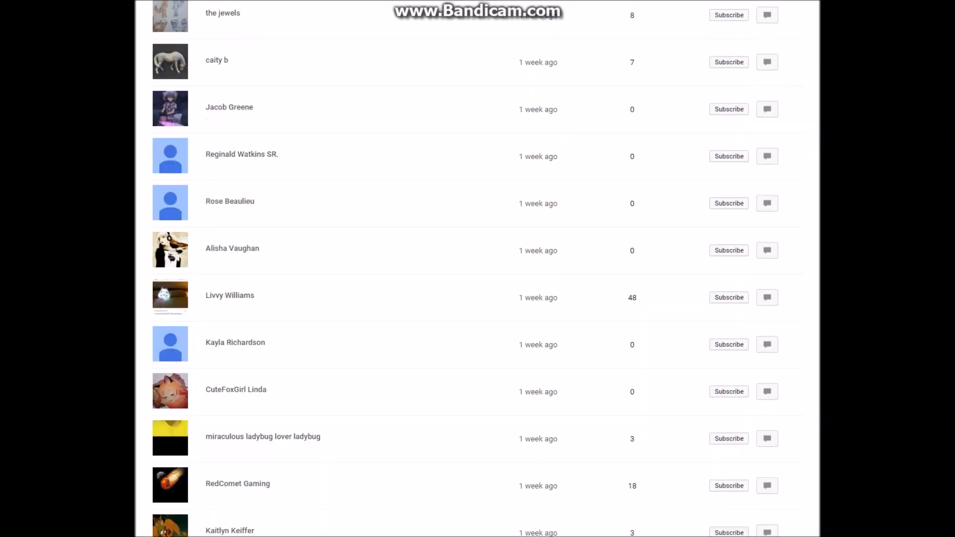
pyautogui.scroll(-3)
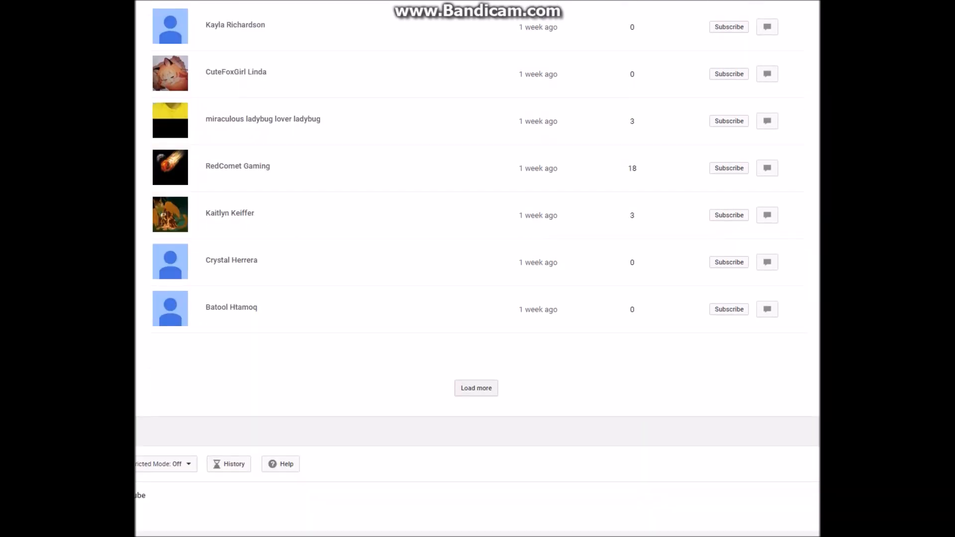
pyautogui.click(475, 387)
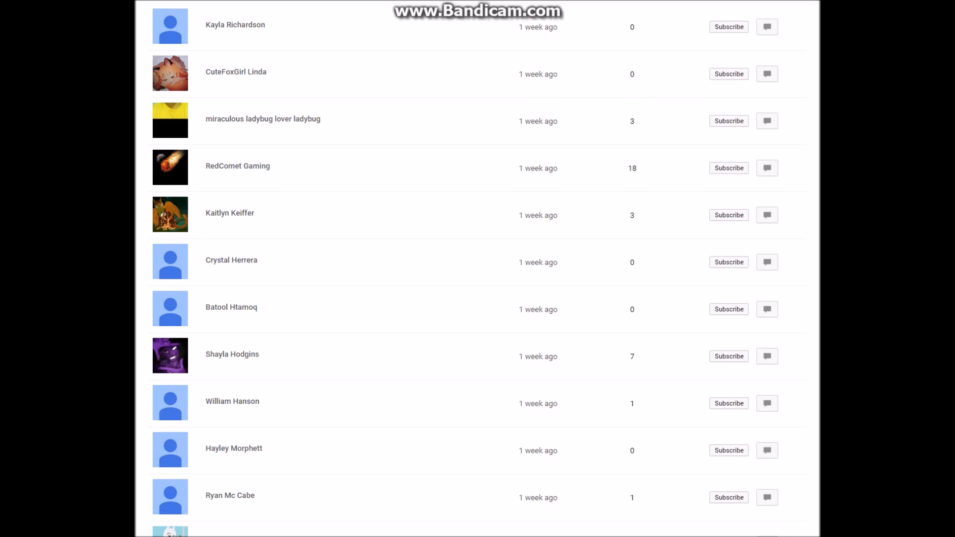
# Go through two more short batches of one-week-old subscribers, loading more at each bottom
pyautogui.scroll(-3)
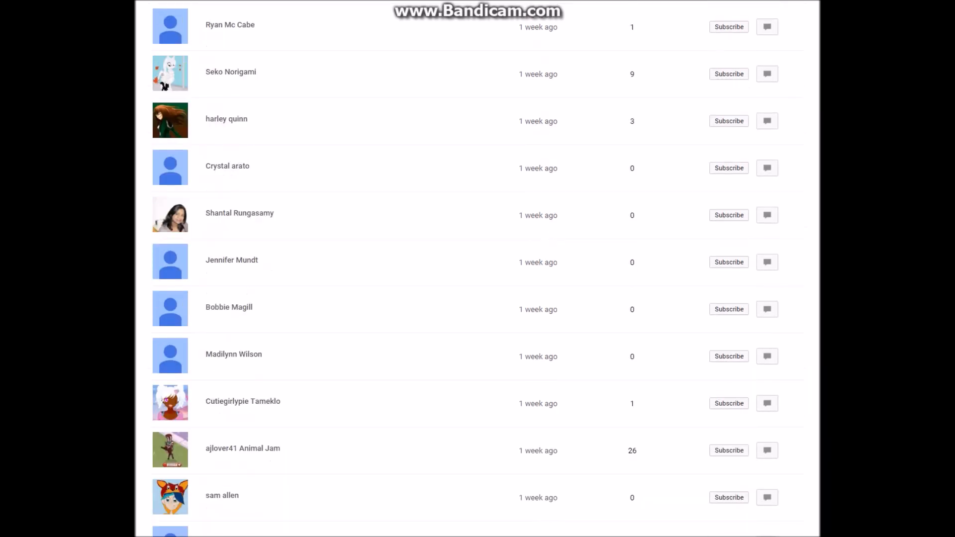
pyautogui.scroll(-3)
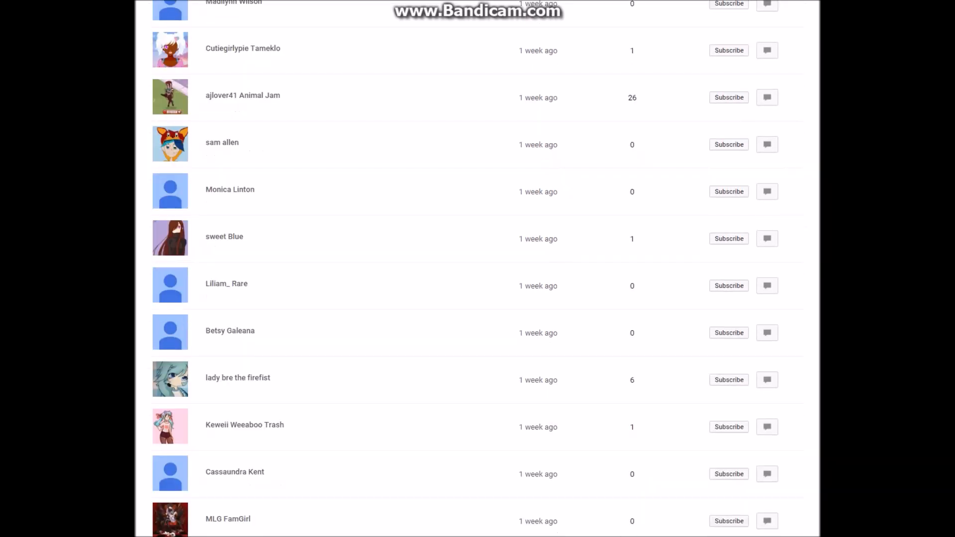
pyautogui.scroll(-3)
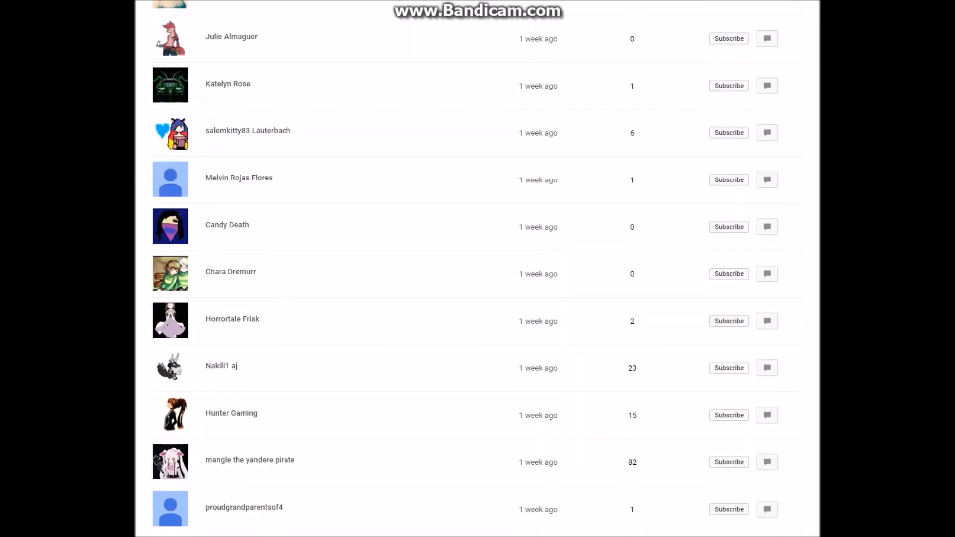
pyautogui.scroll(-3)
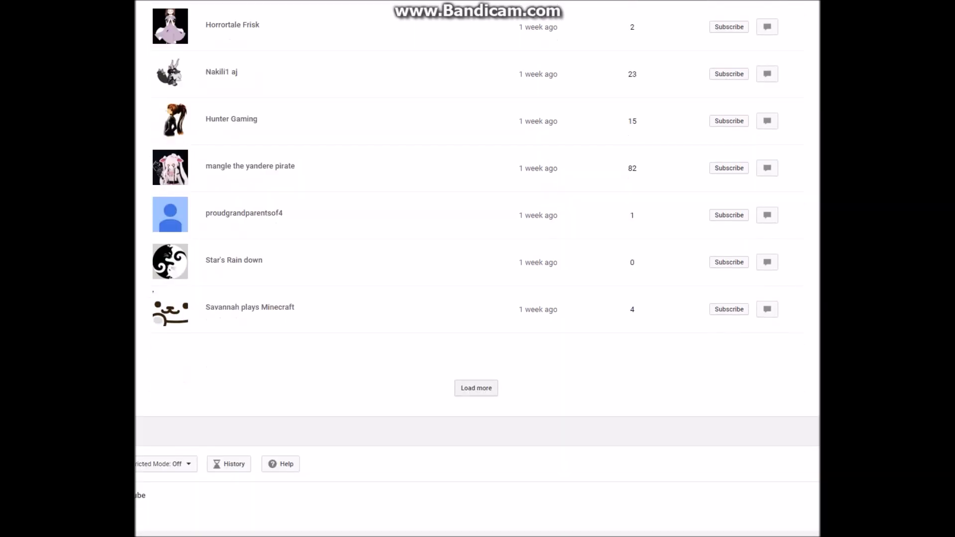
pyautogui.click(476, 387)
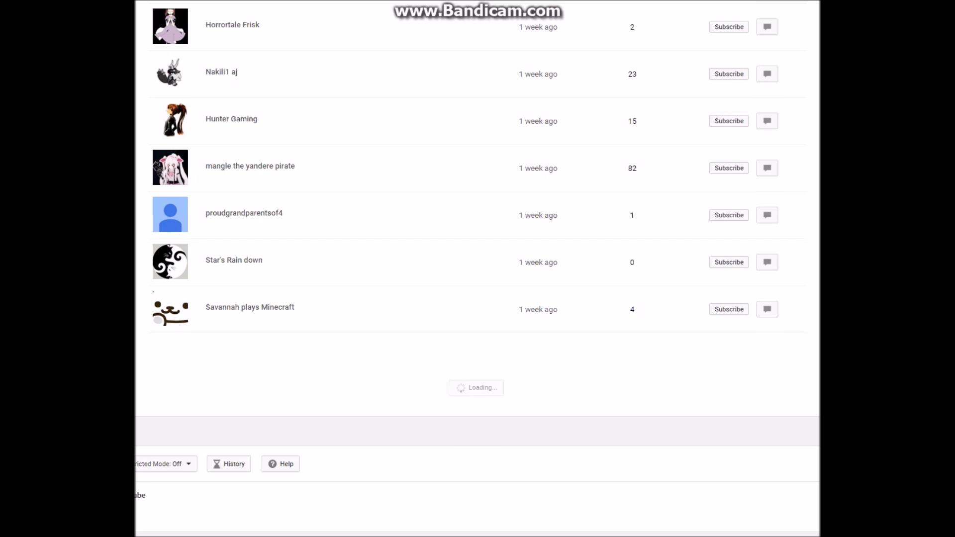
pyautogui.scroll(-3)
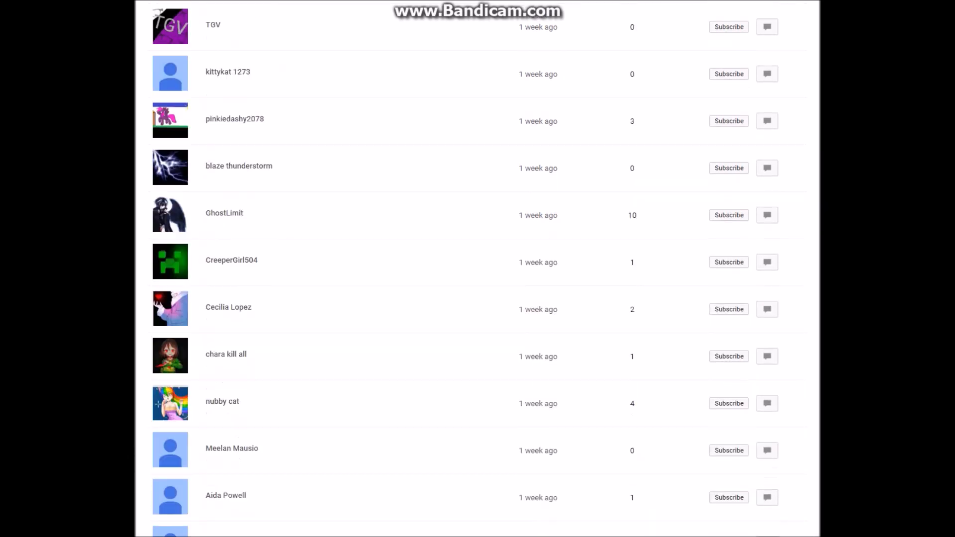
pyautogui.scroll(-3)
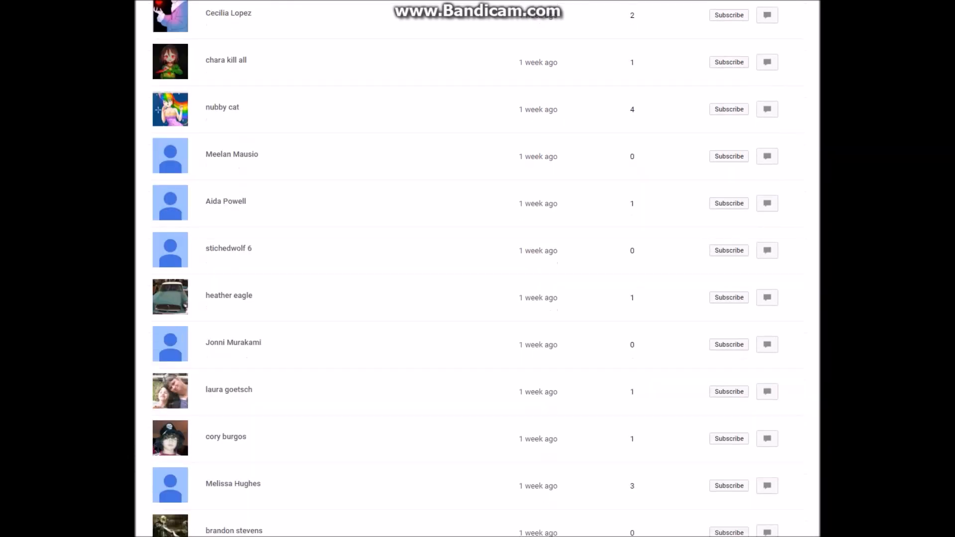
pyautogui.scroll(-3)
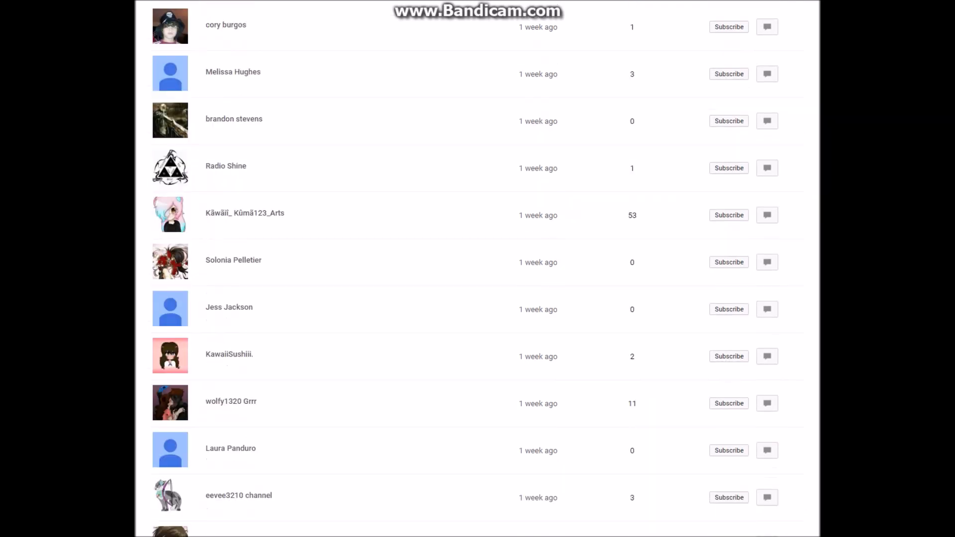
pyautogui.scroll(-3)
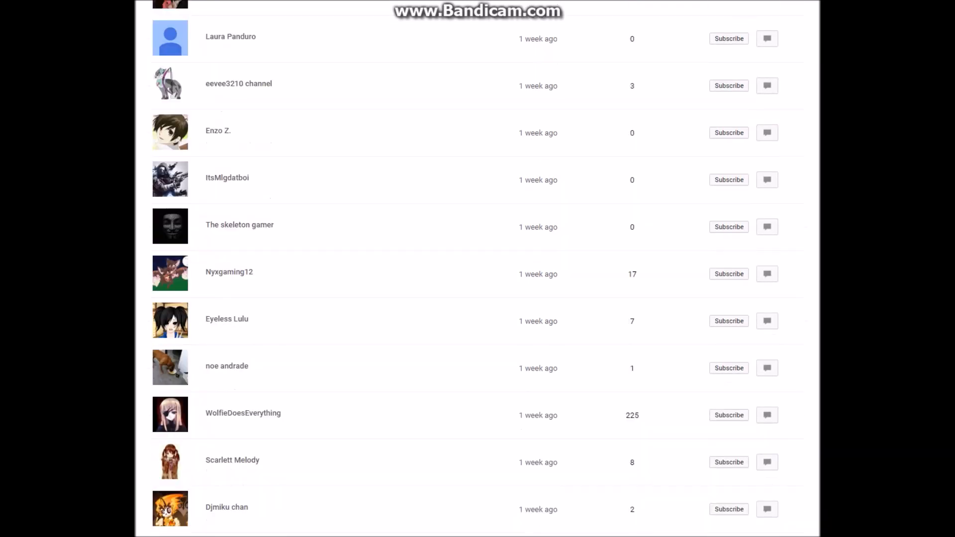
pyautogui.scroll(-3)
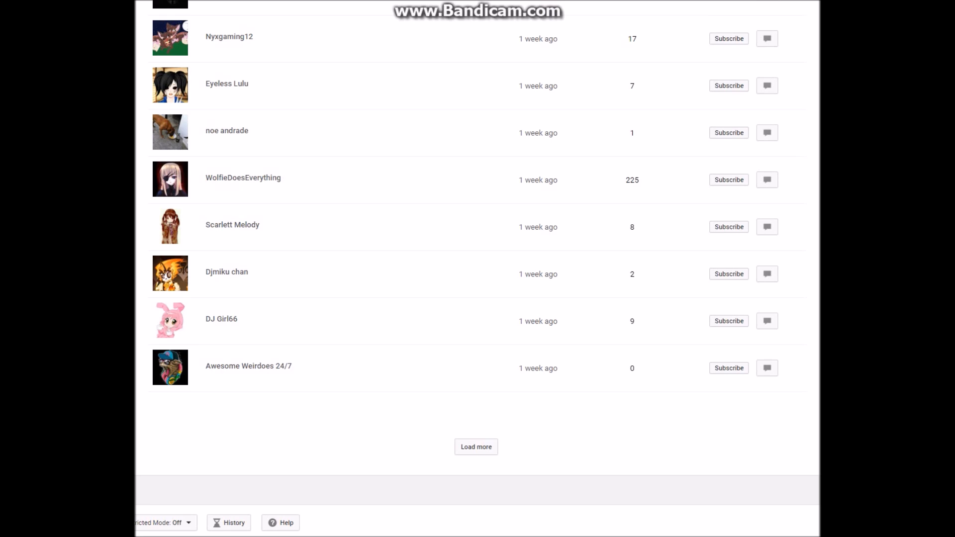
pyautogui.click(475, 446)
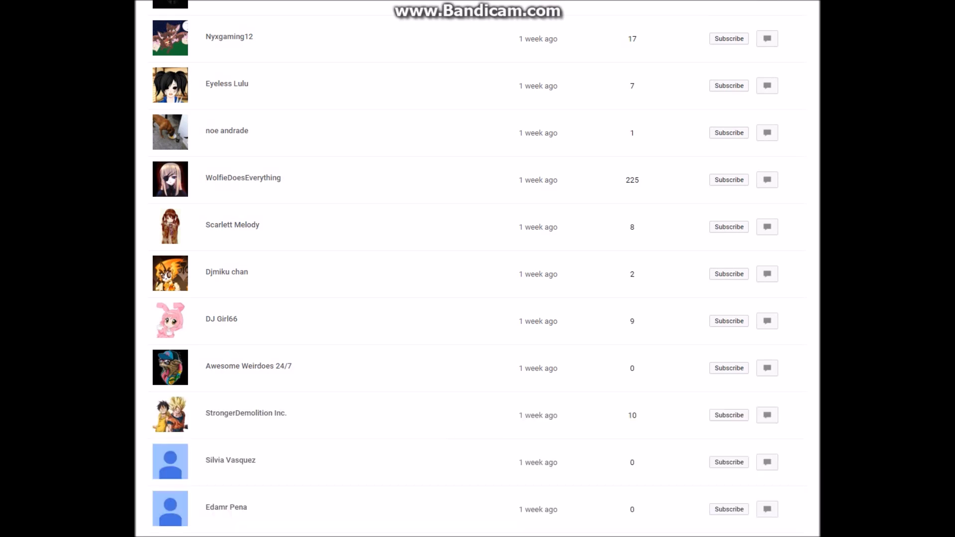
# Scroll down the latest batch until the end of the loaded list is reached
pyautogui.scroll(-3)
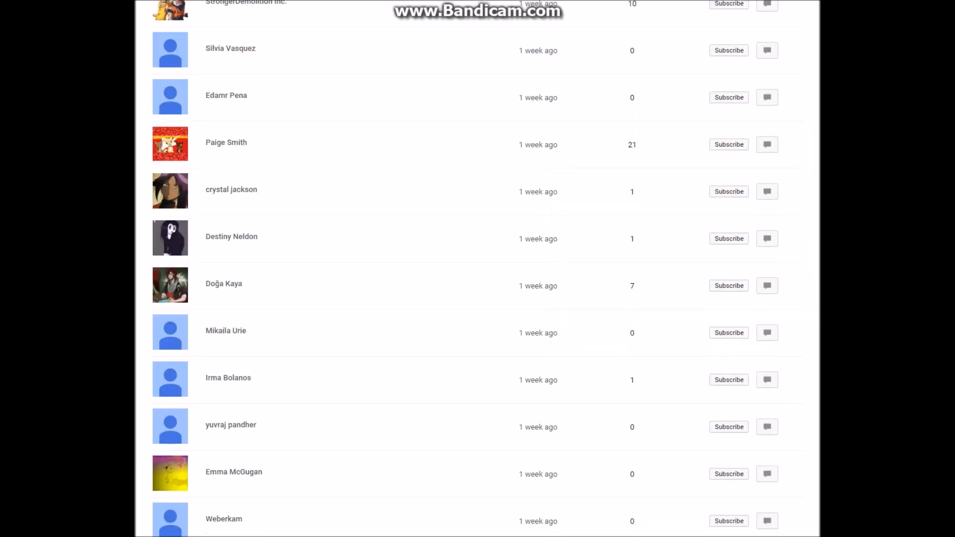
pyautogui.scroll(-3)
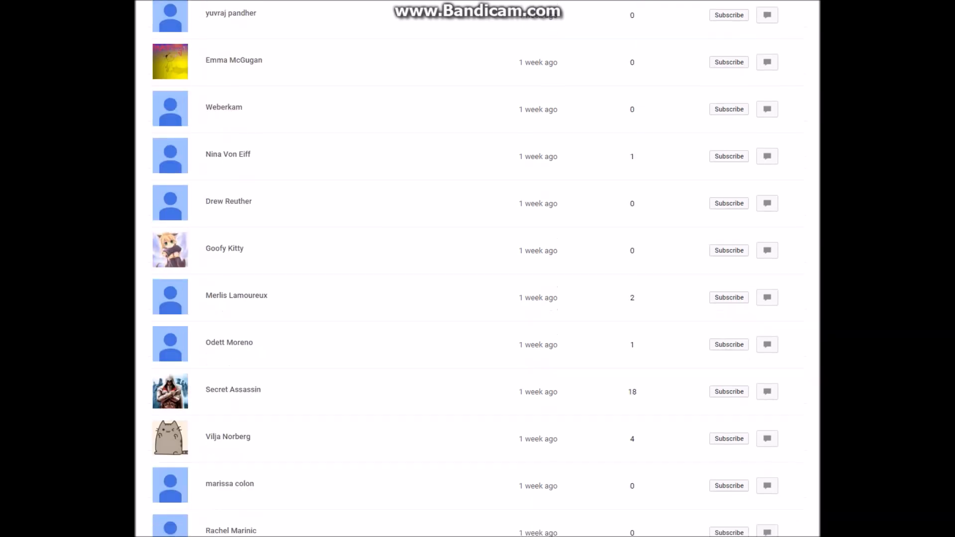
pyautogui.scroll(-3)
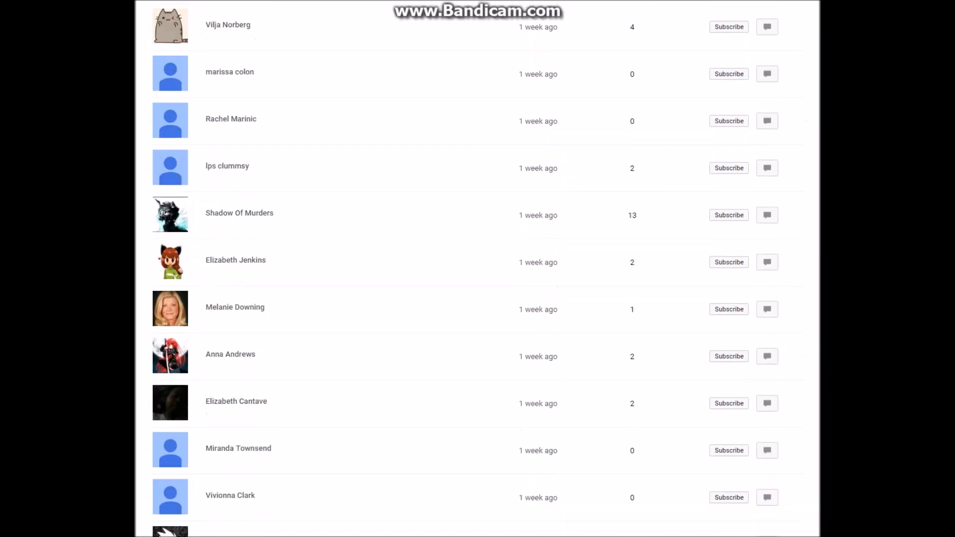
pyautogui.scroll(-3)
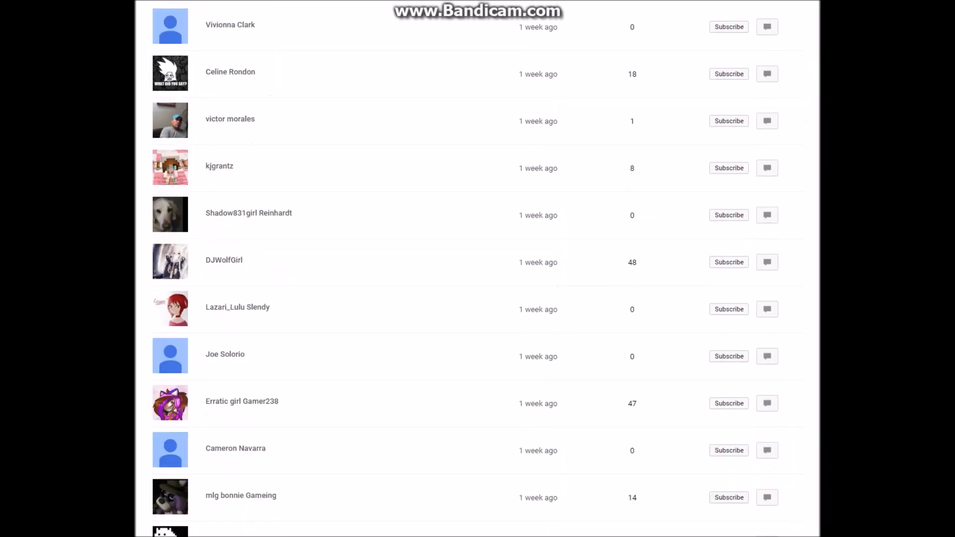
pyautogui.scroll(-3)
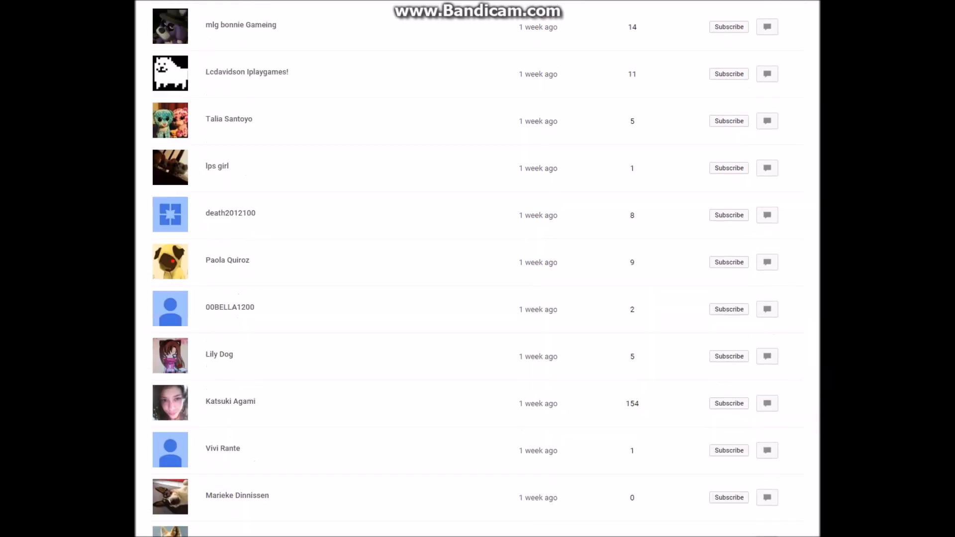
pyautogui.scroll(-3)
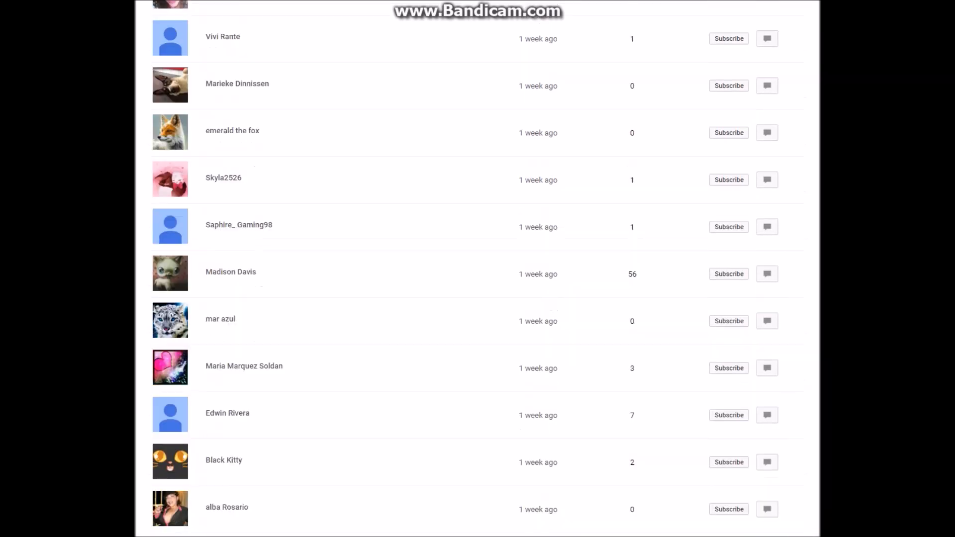
pyautogui.scroll(-3)
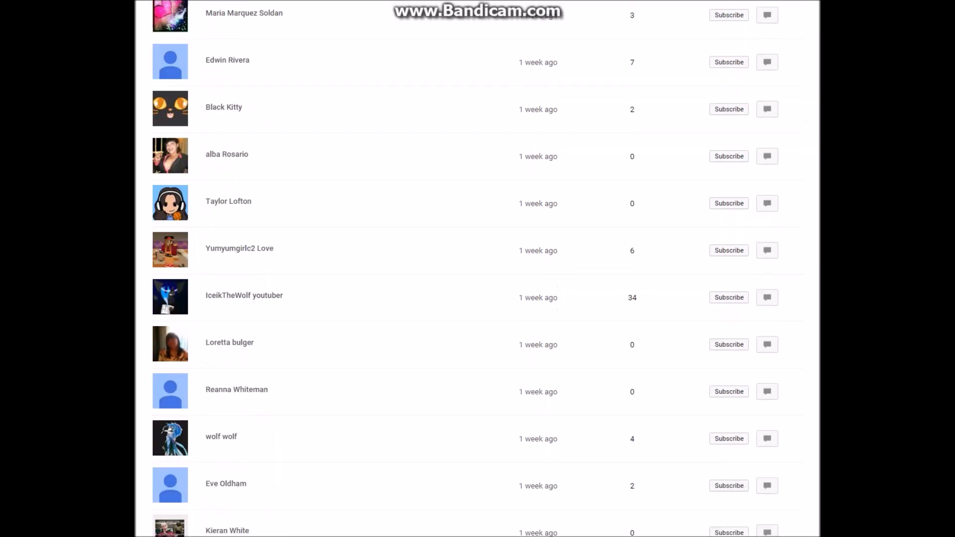
pyautogui.scroll(-3)
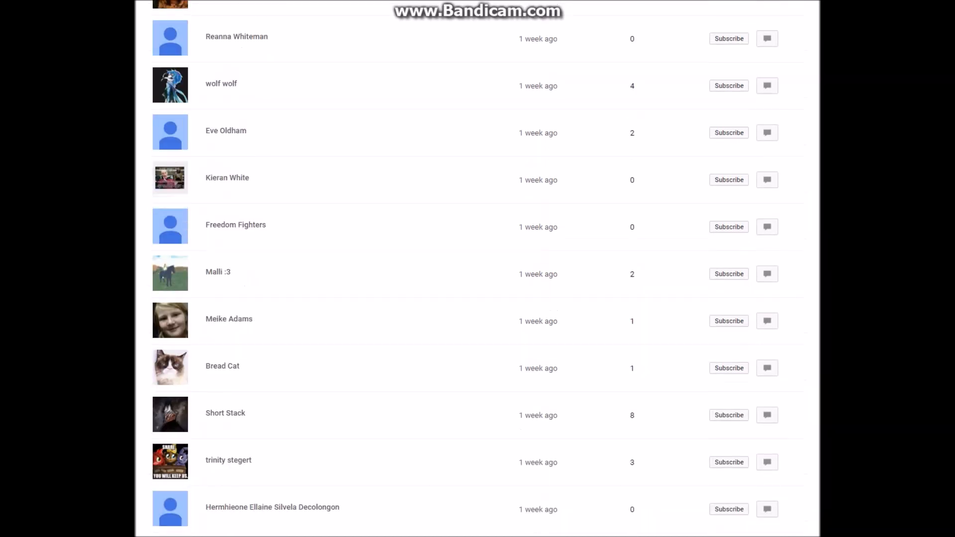
pyautogui.scroll(-3)
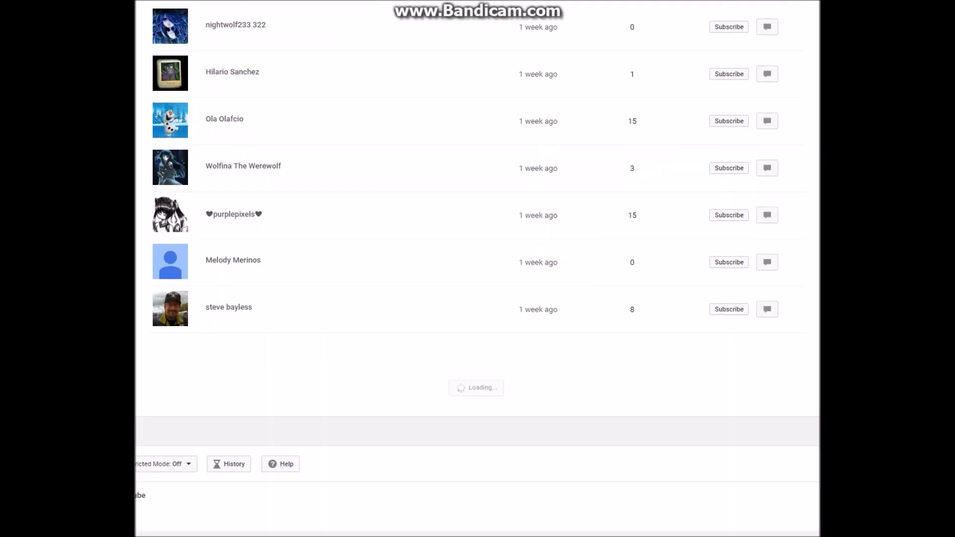
pyautogui.scroll(-3)
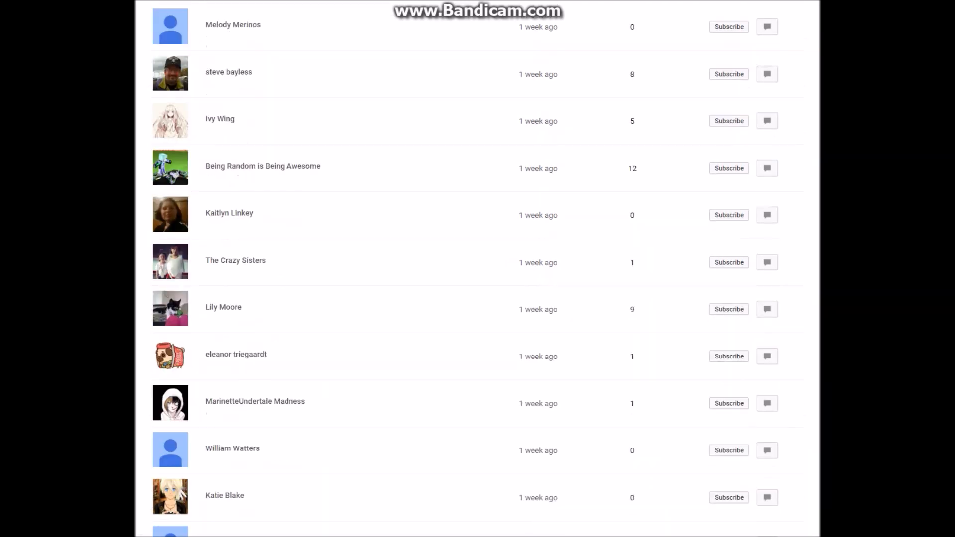
pyautogui.scroll(-3)
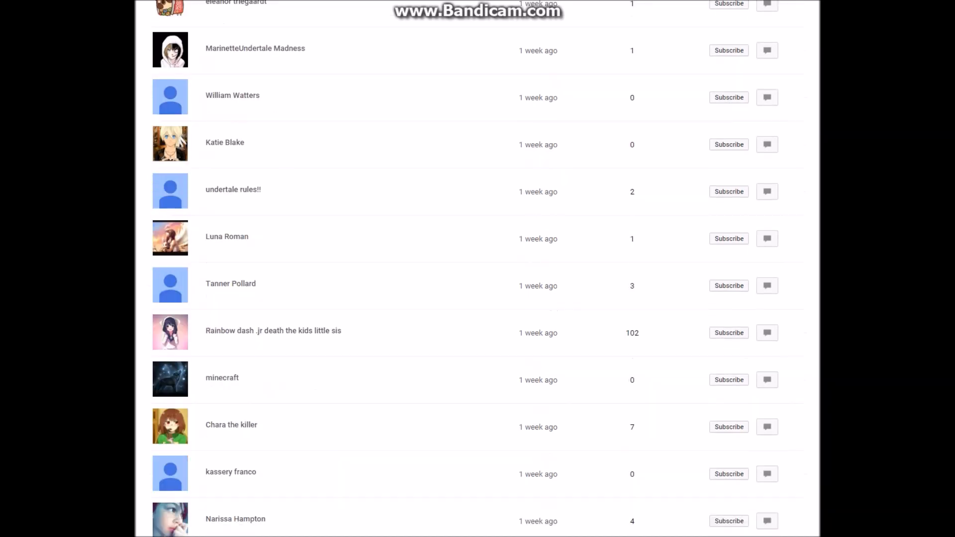
pyautogui.scroll(-3)
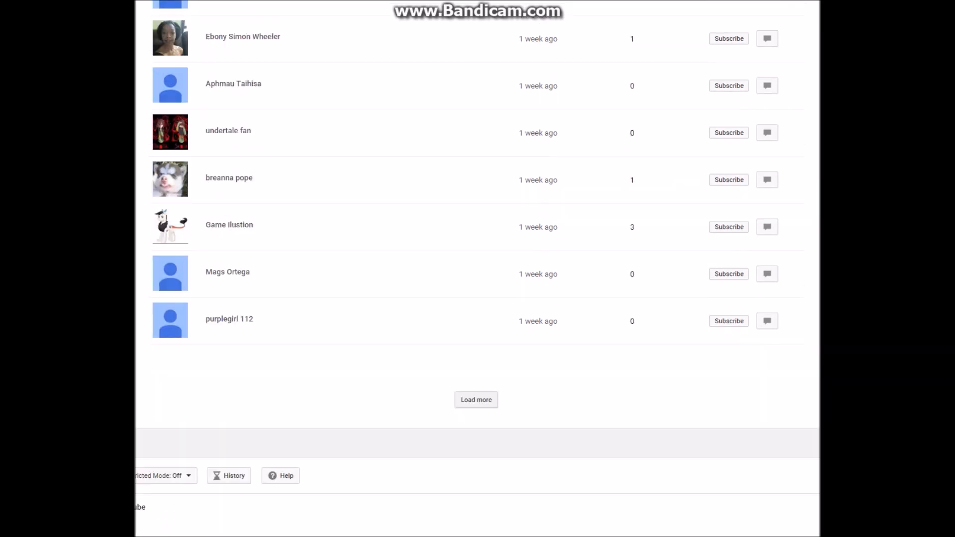
# Load a batch of one-week-old subscribers and review it down to the bottom
pyautogui.click(475, 400)
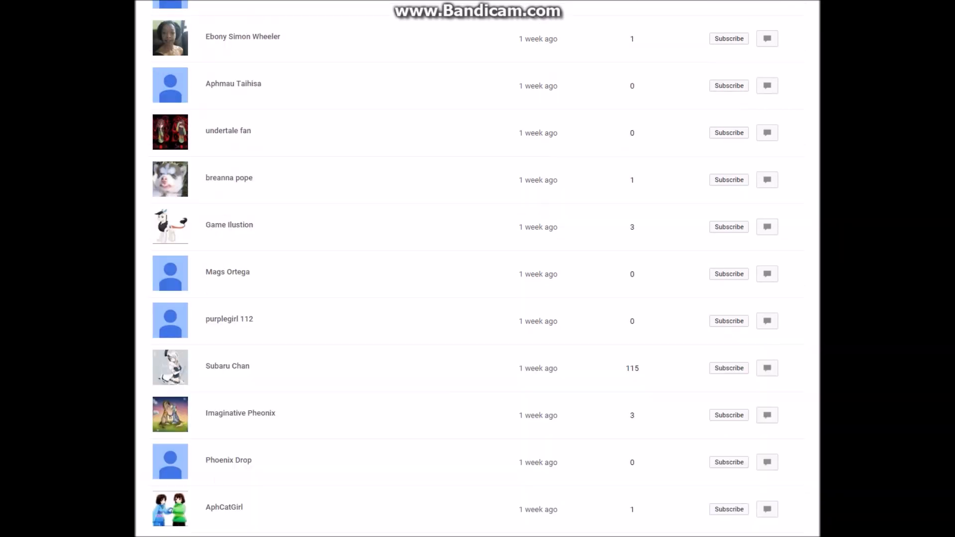
pyautogui.scroll(-3)
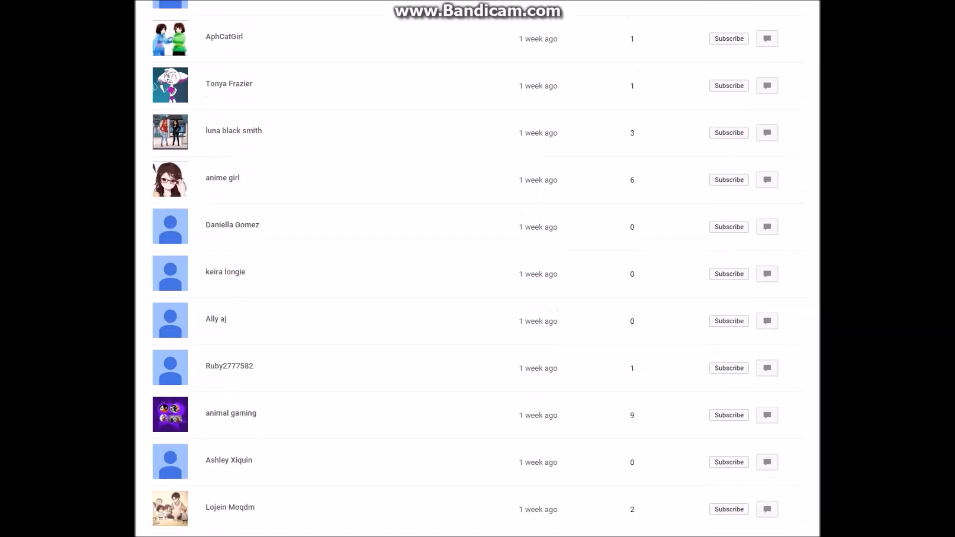
pyautogui.scroll(-3)
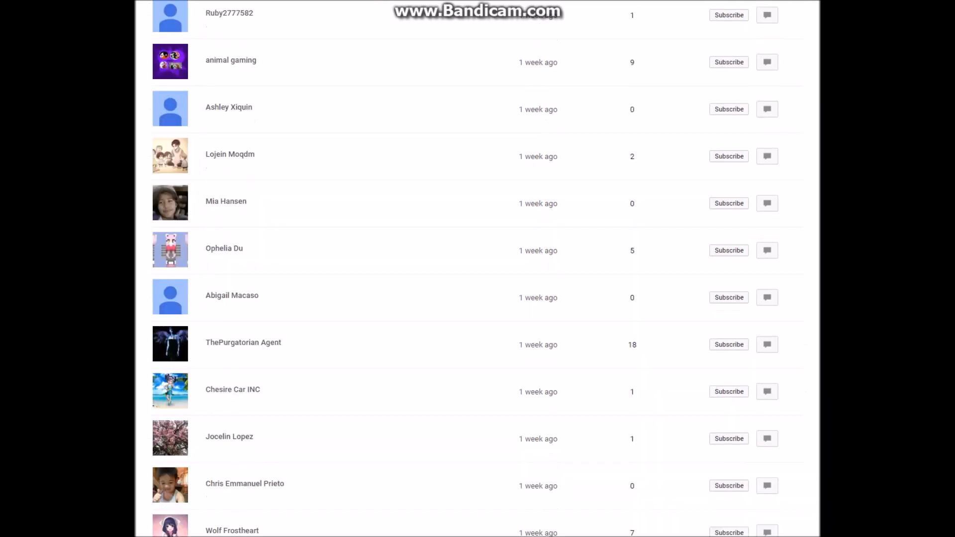
pyautogui.scroll(-3)
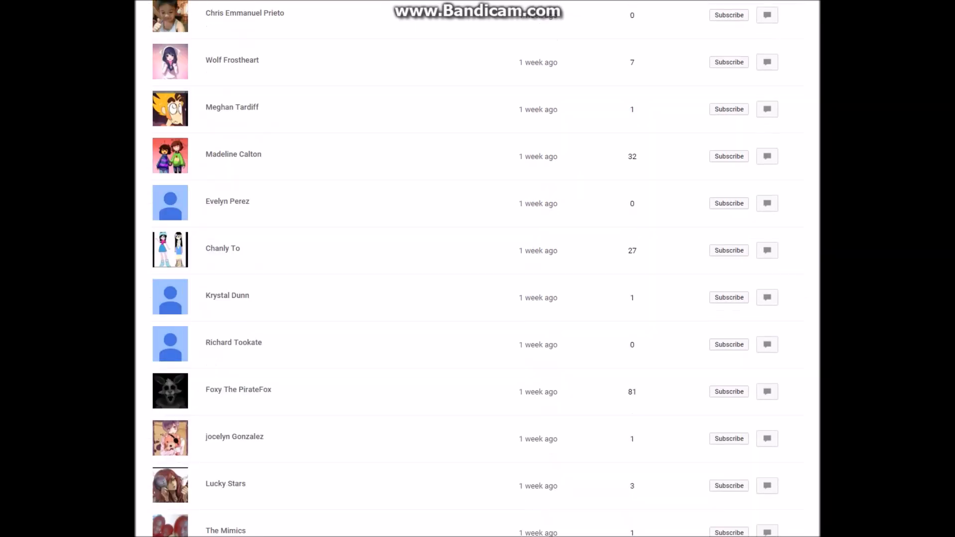
pyautogui.scroll(-3)
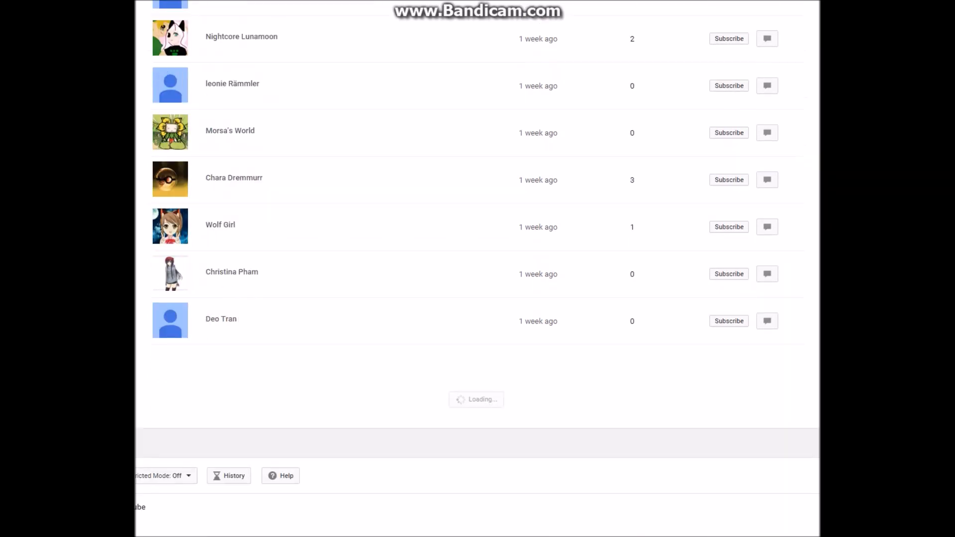
pyautogui.scroll(-3)
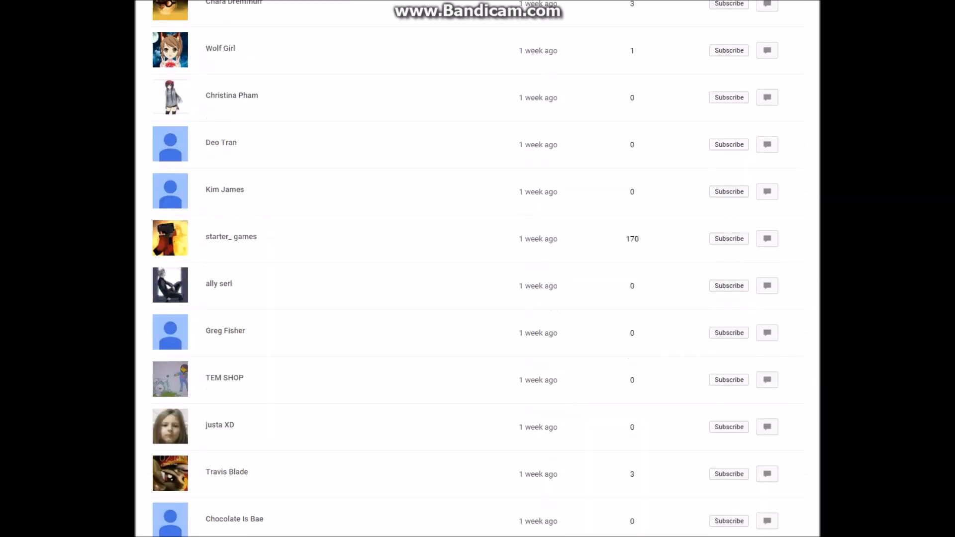
pyautogui.scroll(-3)
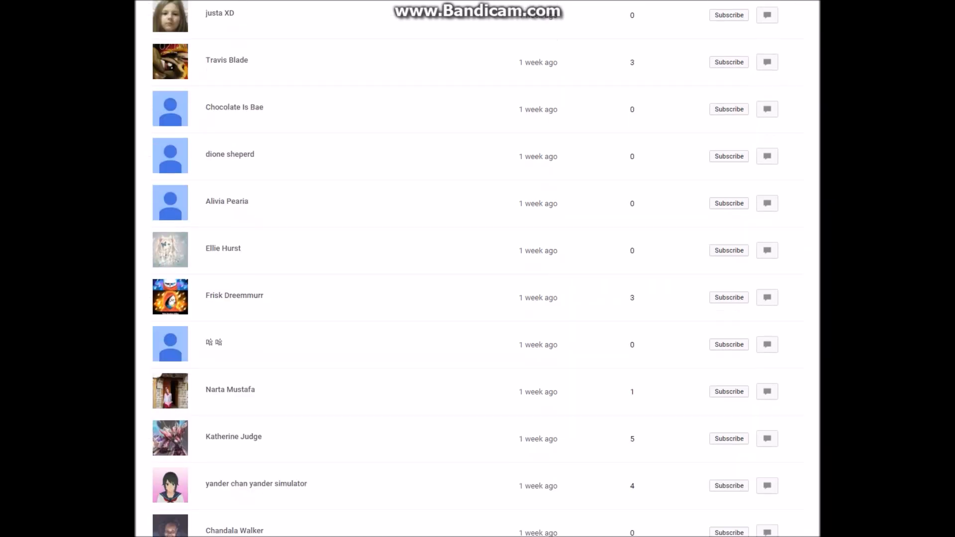
pyautogui.scroll(-3)
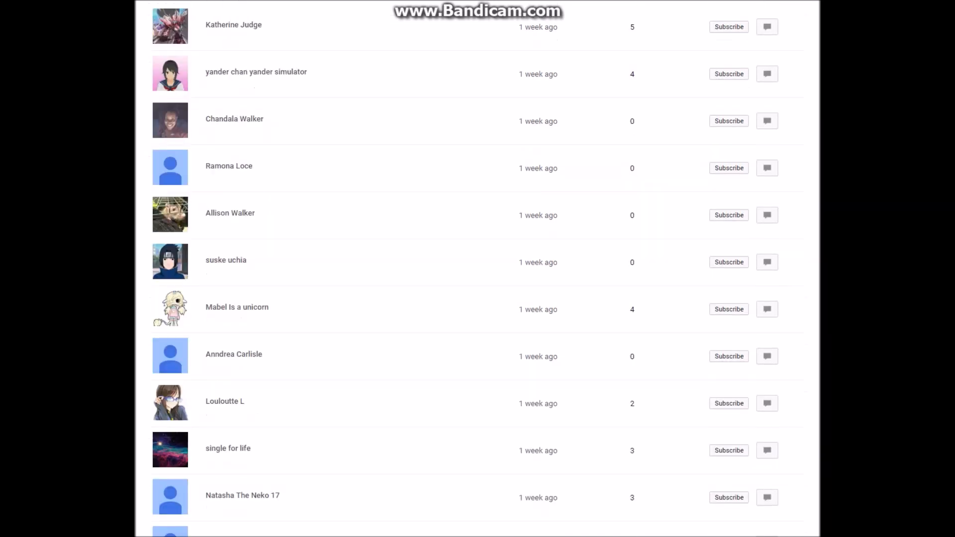
pyautogui.scroll(-3)
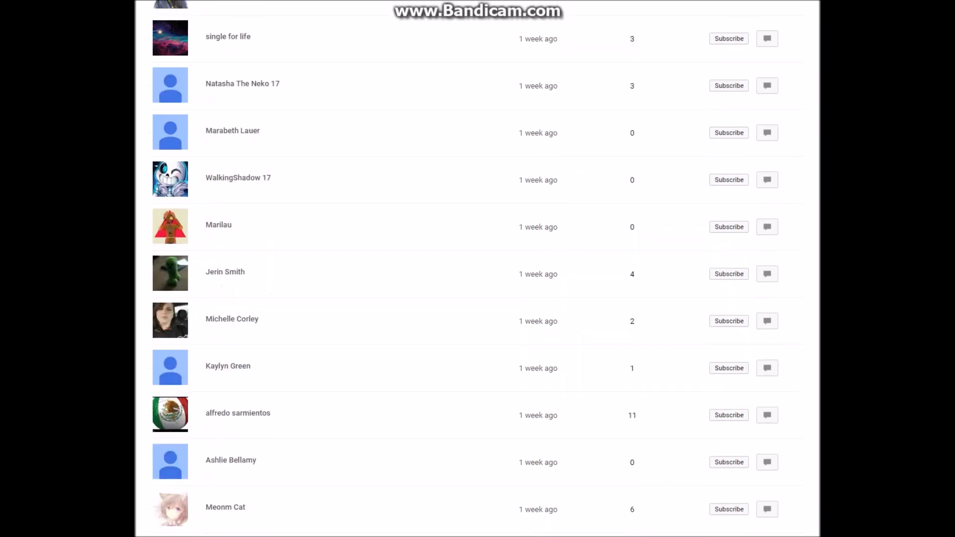
pyautogui.scroll(-3)
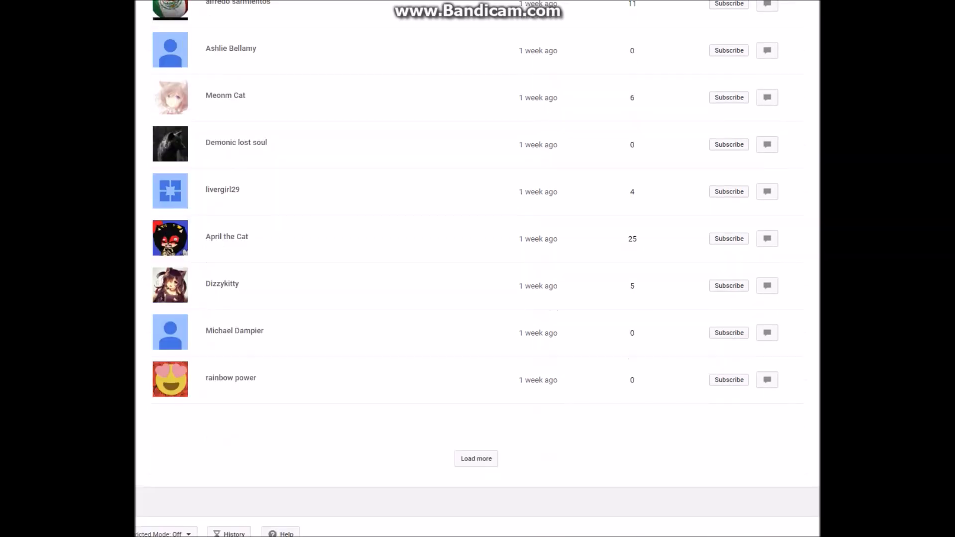
# Load another batch and scroll through it to the end of what's loaded
pyautogui.click(476, 457)
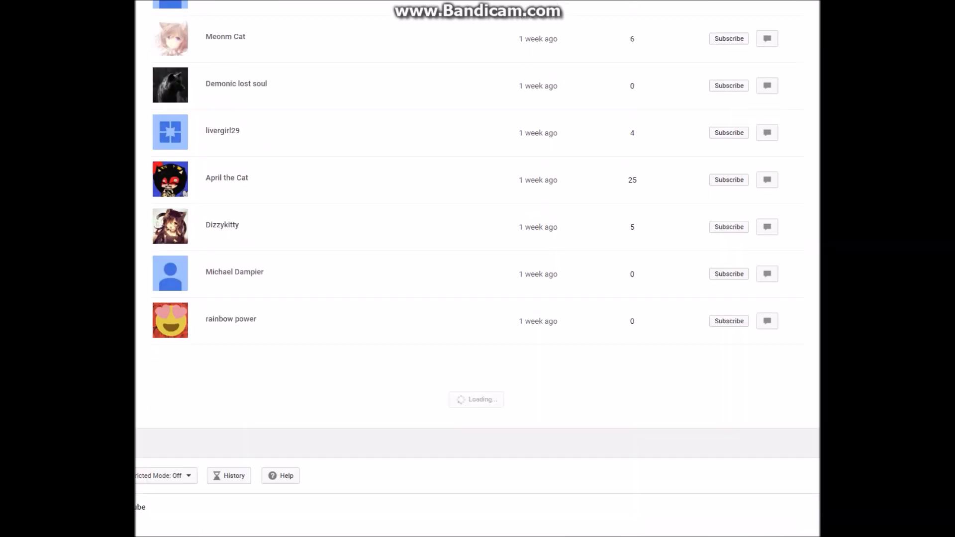
pyautogui.scroll(-3)
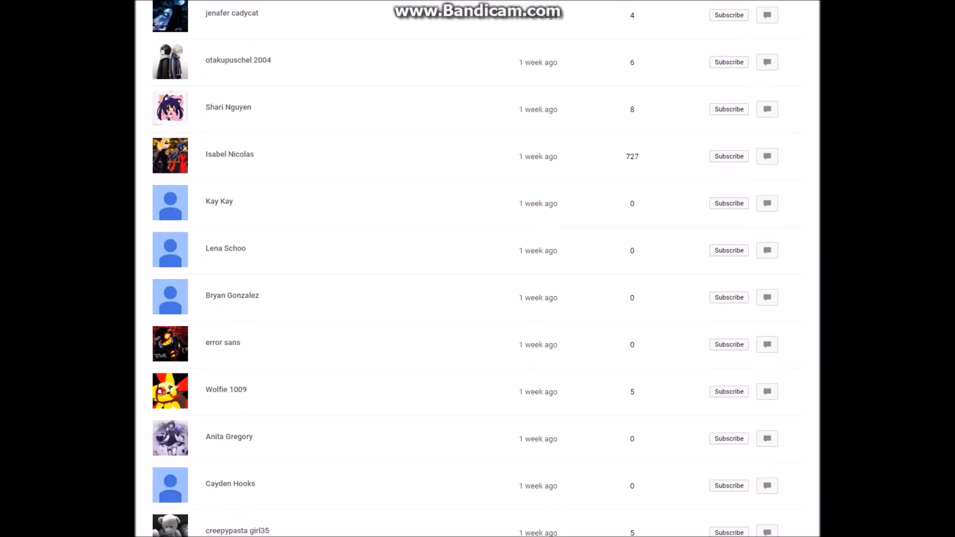
pyautogui.scroll(-3)
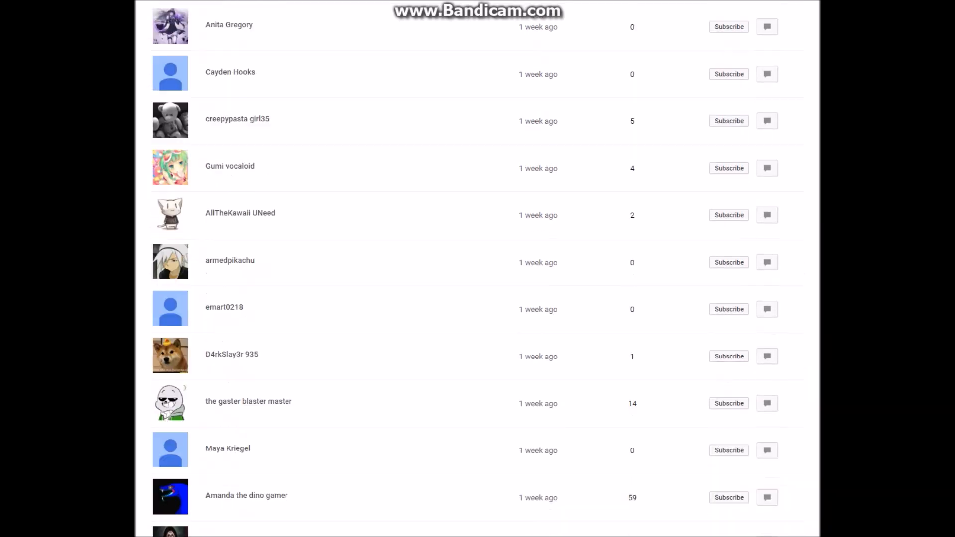
pyautogui.scroll(-3)
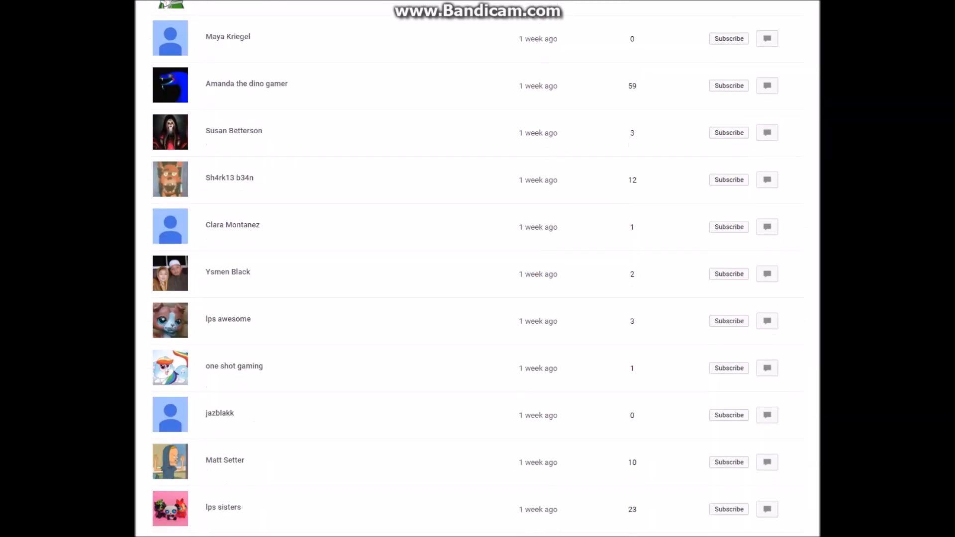
pyautogui.scroll(-3)
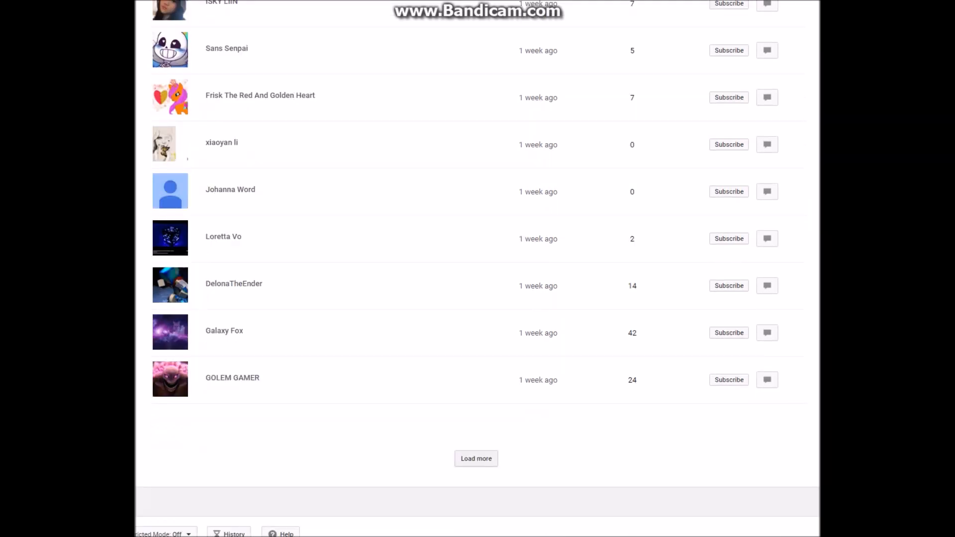
# Load the next batch of one-week-old subscribers and scroll through it until the list runs out
pyautogui.click(475, 459)
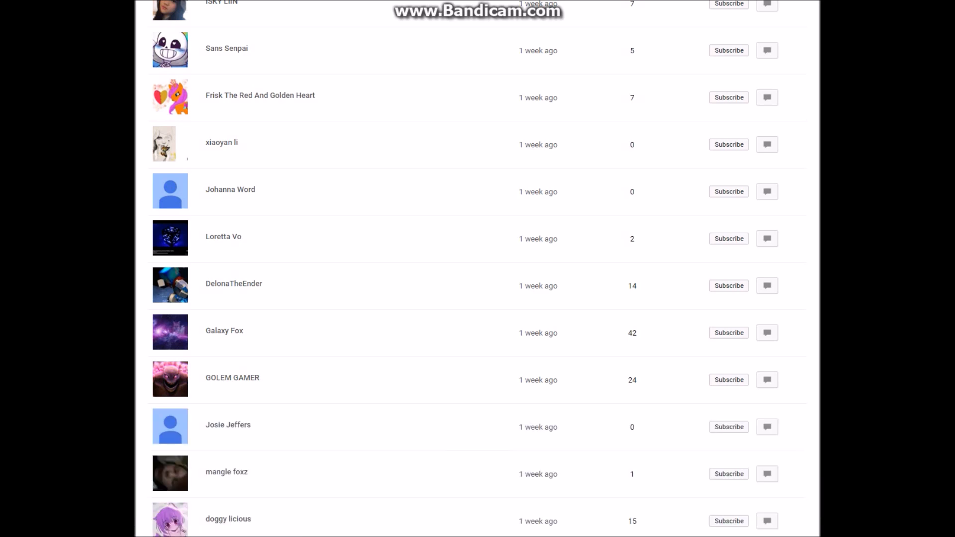
pyautogui.scroll(-3)
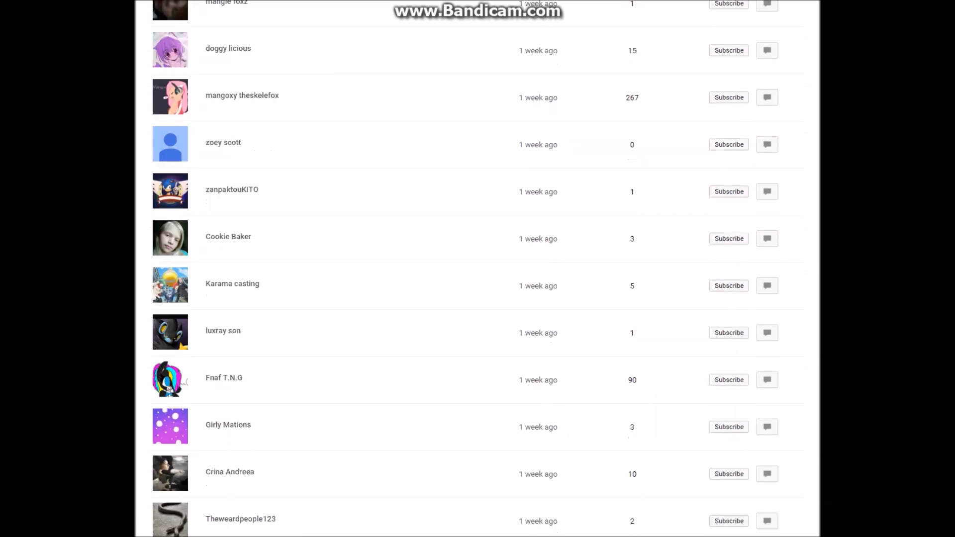
pyautogui.scroll(-3)
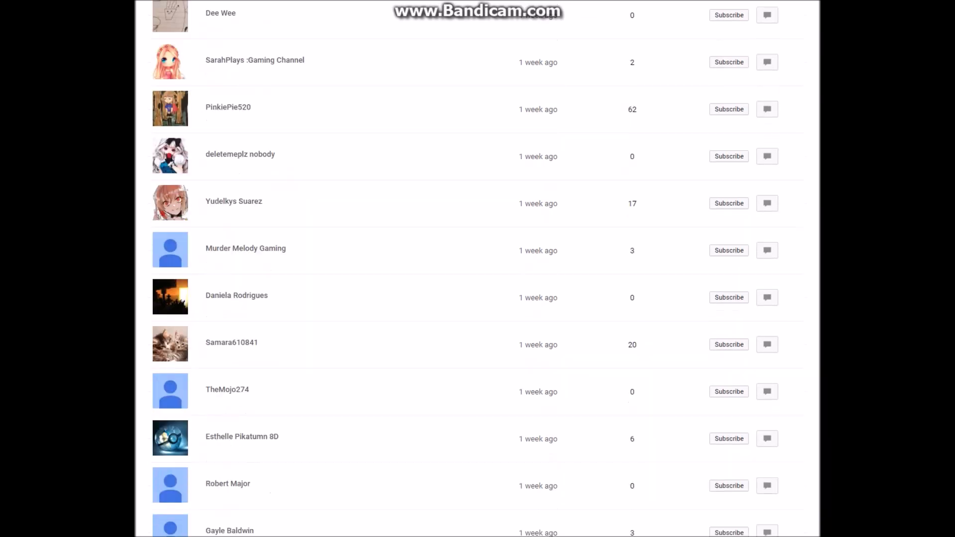
pyautogui.scroll(-3)
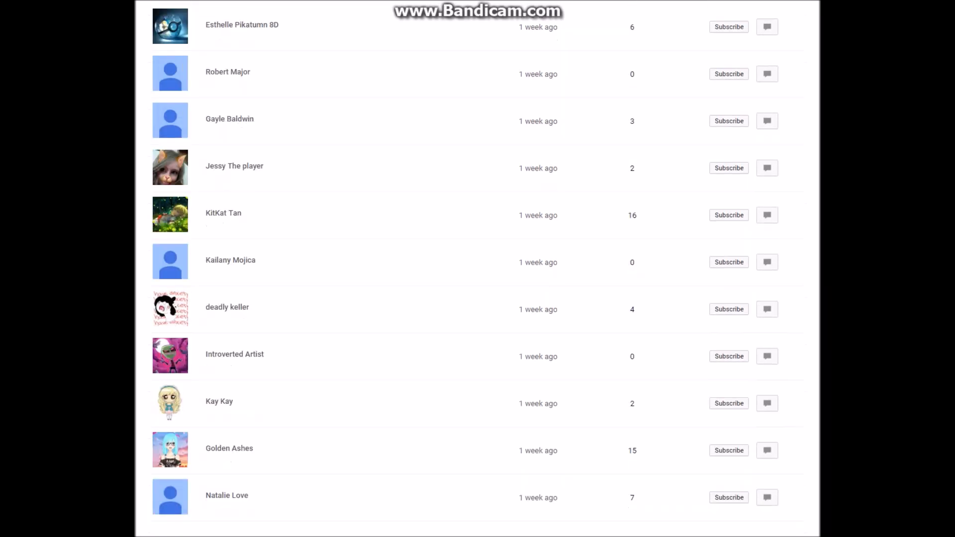
pyautogui.scroll(-3)
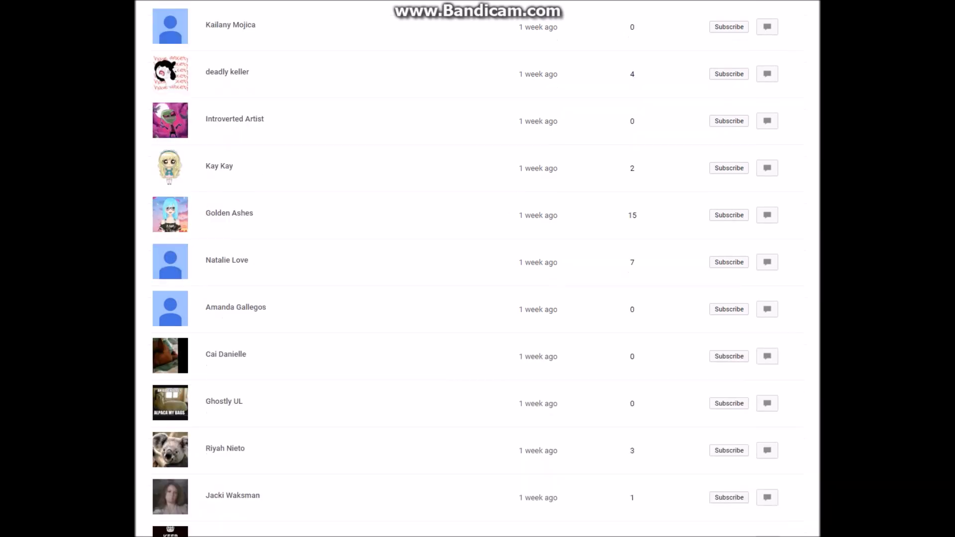
pyautogui.scroll(-3)
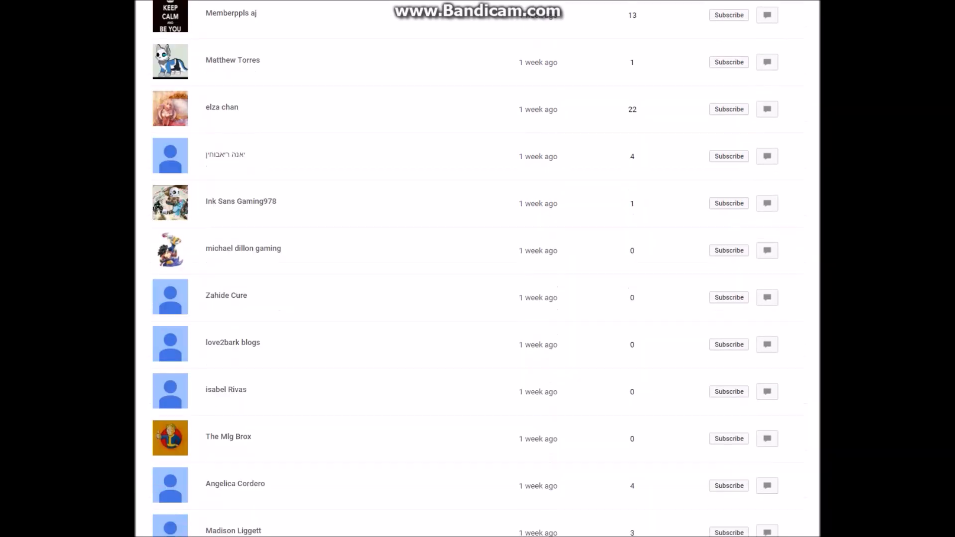
pyautogui.scroll(-3)
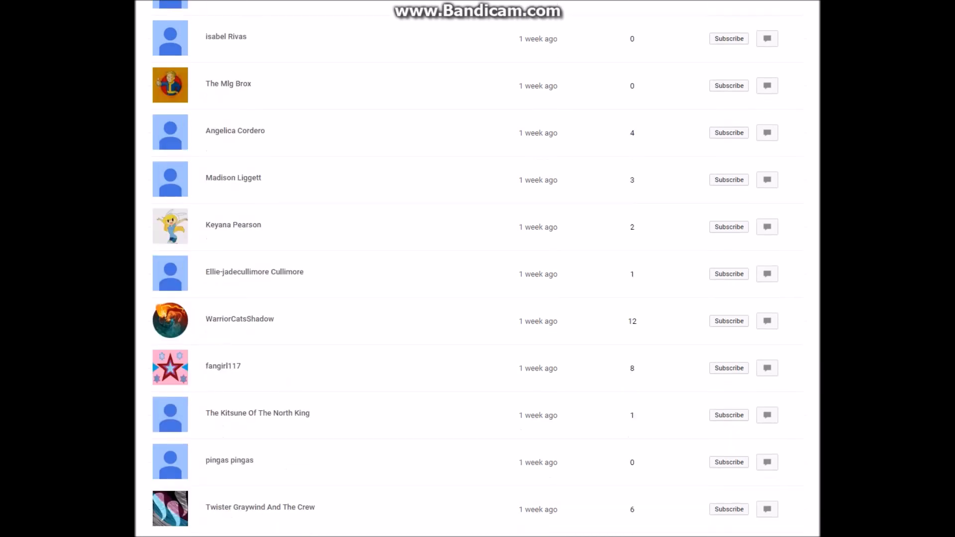
pyautogui.scroll(-3)
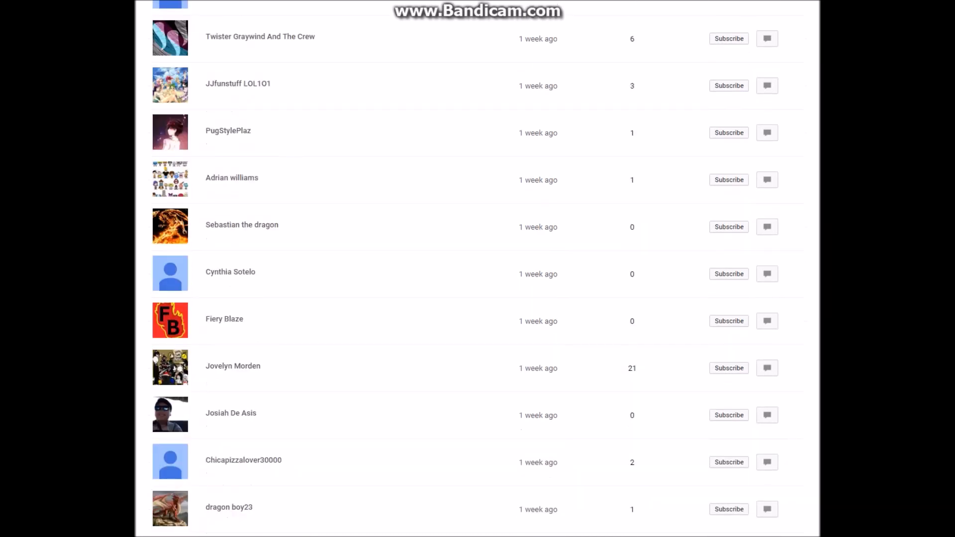
pyautogui.scroll(-3)
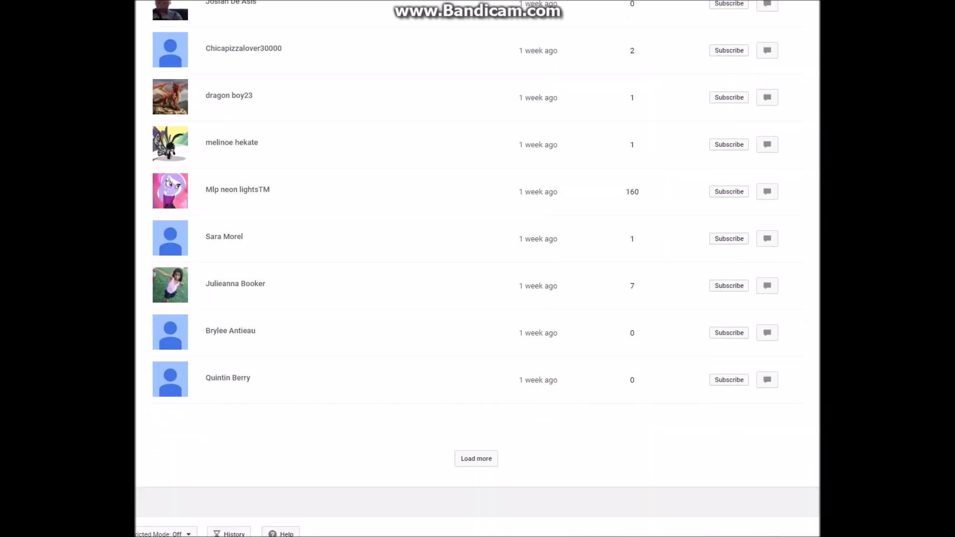